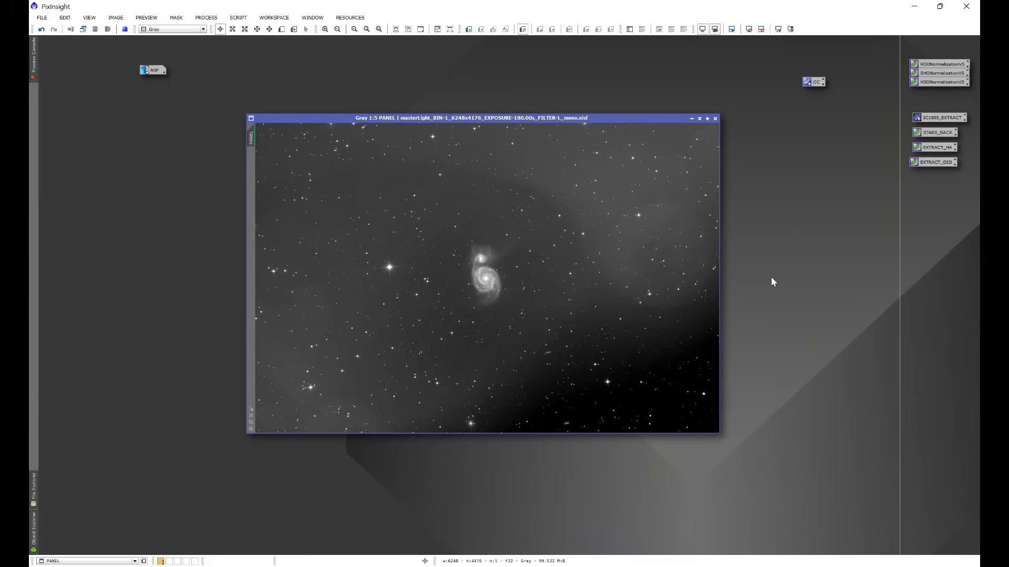
pyautogui.moveTo(309, 155)
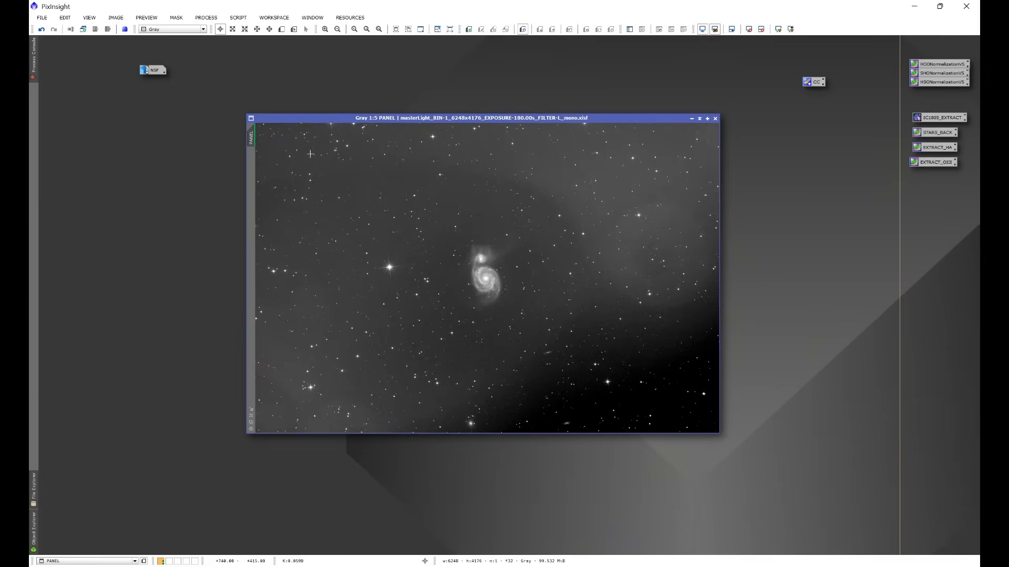
pyautogui.moveTo(769, 325)
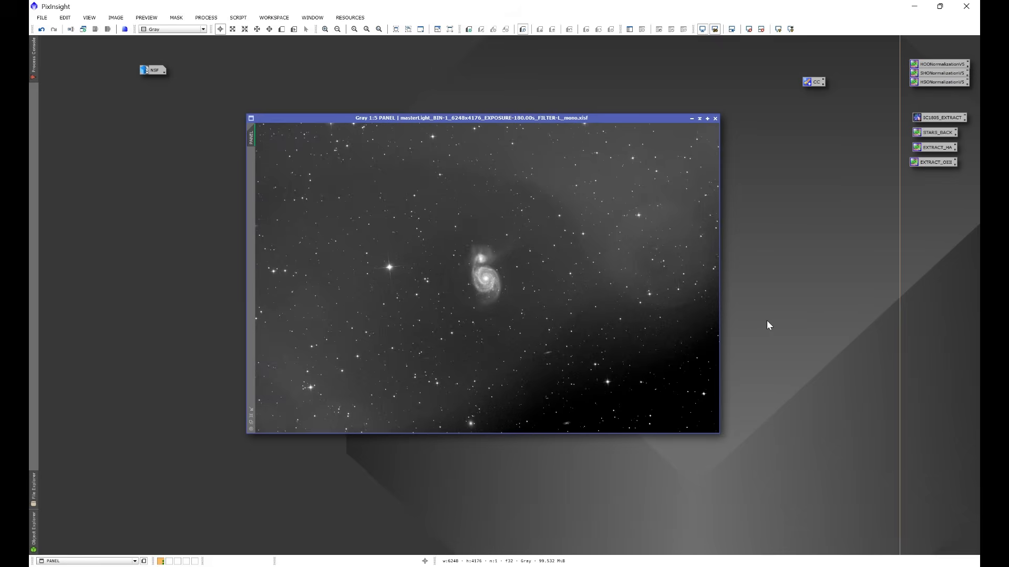
pyautogui.moveTo(777, 280)
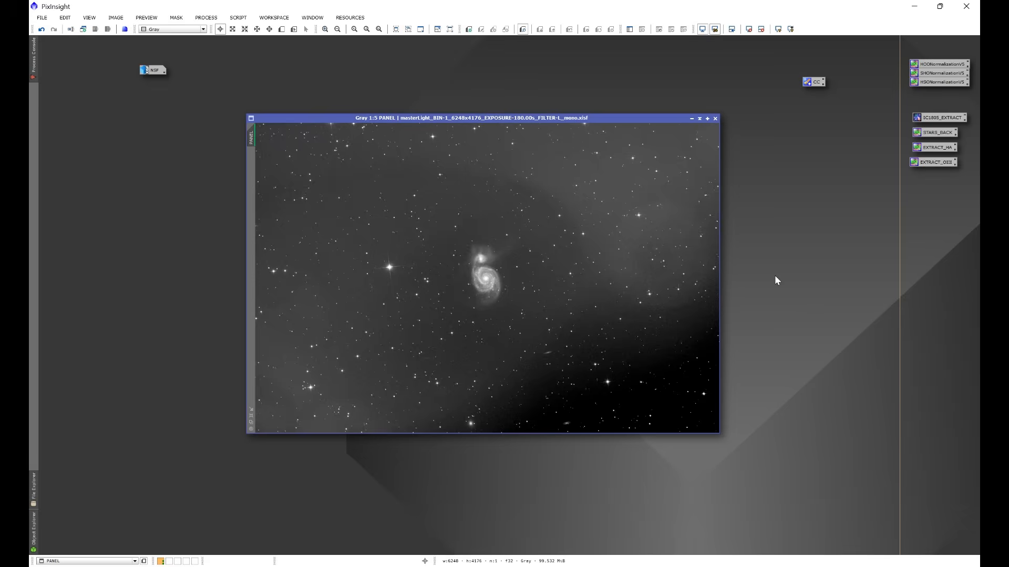
pyautogui.moveTo(749, 245)
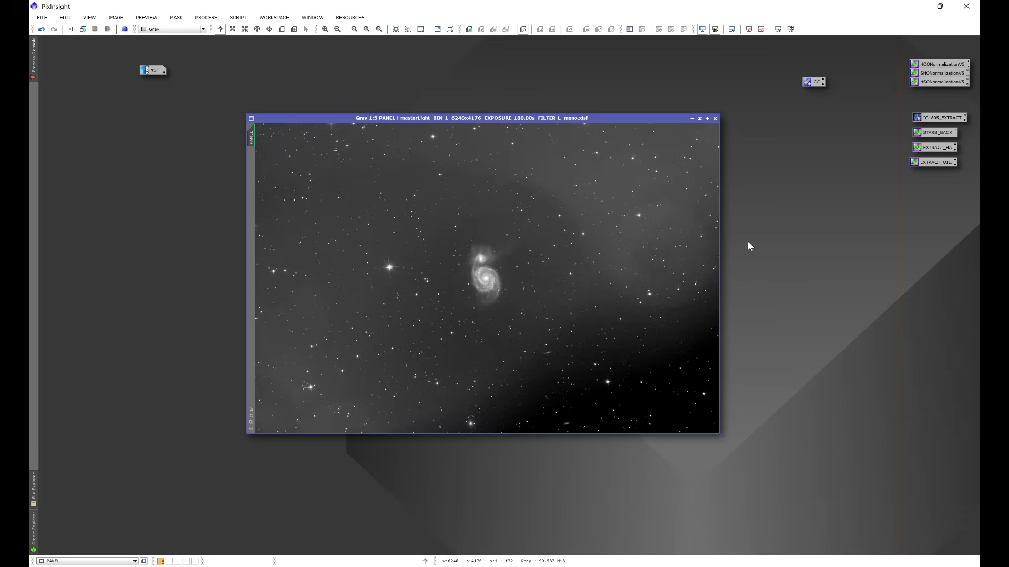
pyautogui.moveTo(783, 325)
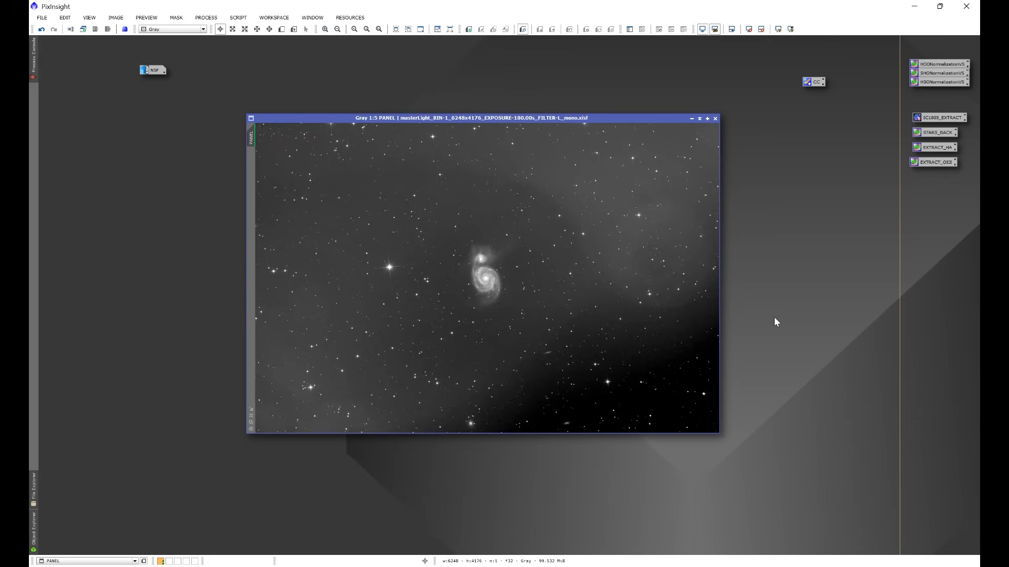
pyautogui.moveTo(192, 96)
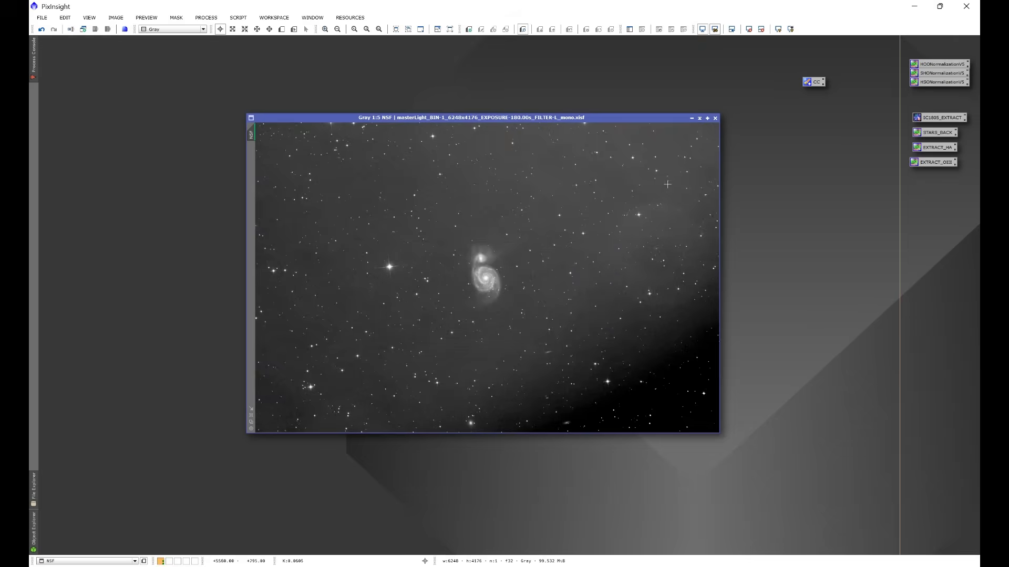
# Step: Close the night-sky-flat master image without keeping its history
pyautogui.click(715, 117)
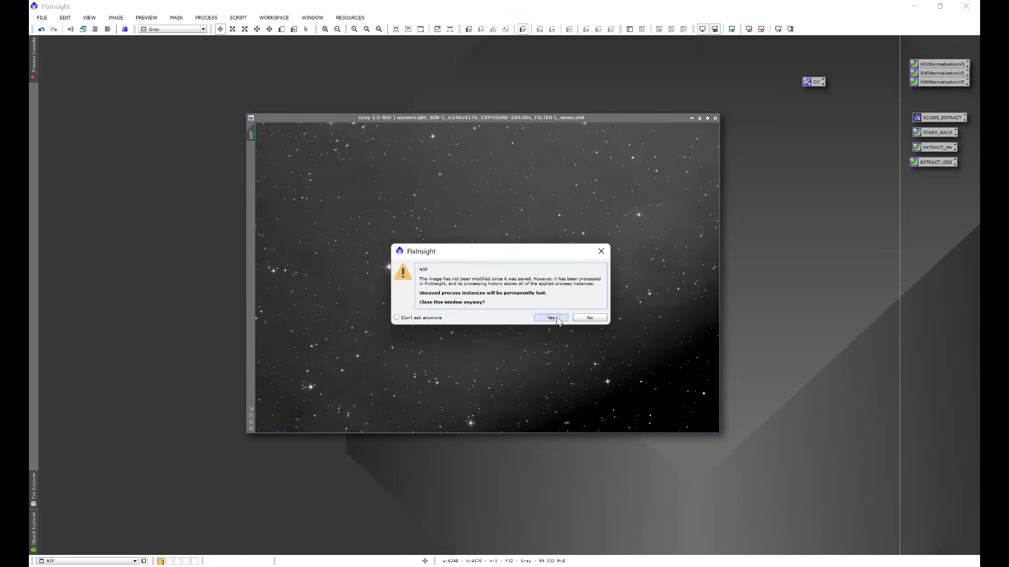
pyautogui.click(41, 18)
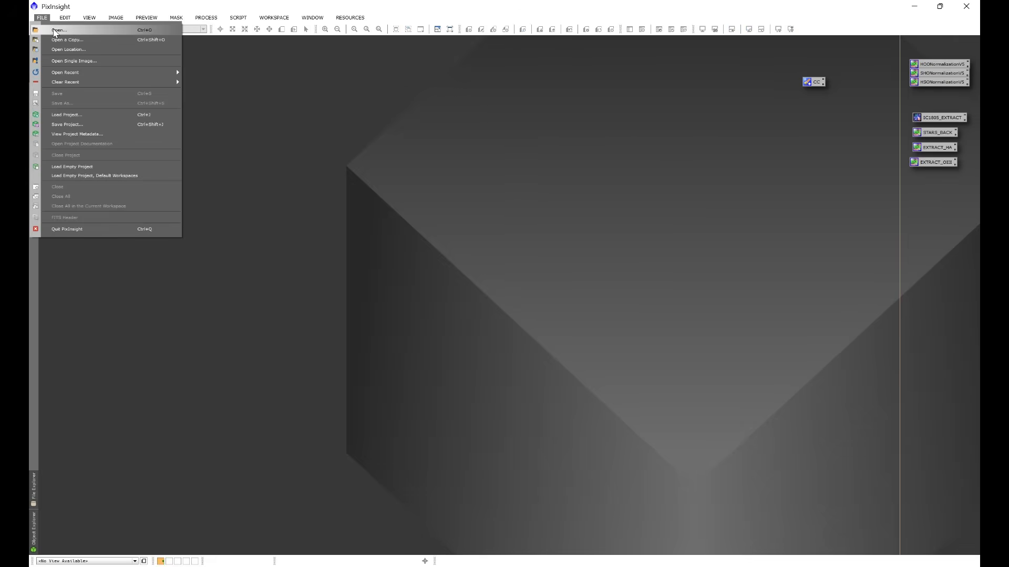
# Step: Load the 10-second flat and 180-second M51 light .fits files from the YOUTUBE EXAMPLE folder
pyautogui.click(59, 30)
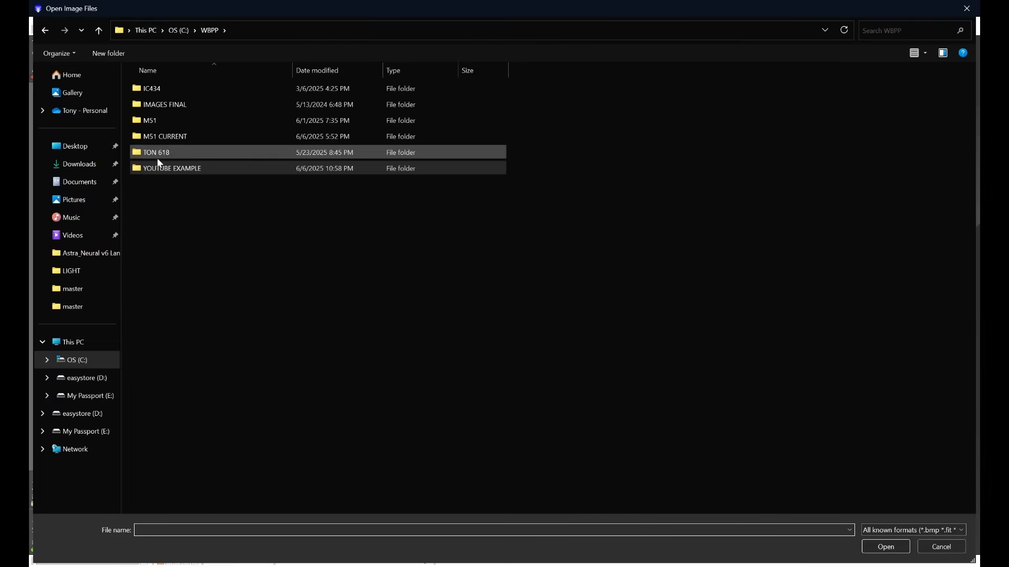
pyautogui.doubleClick(171, 168)
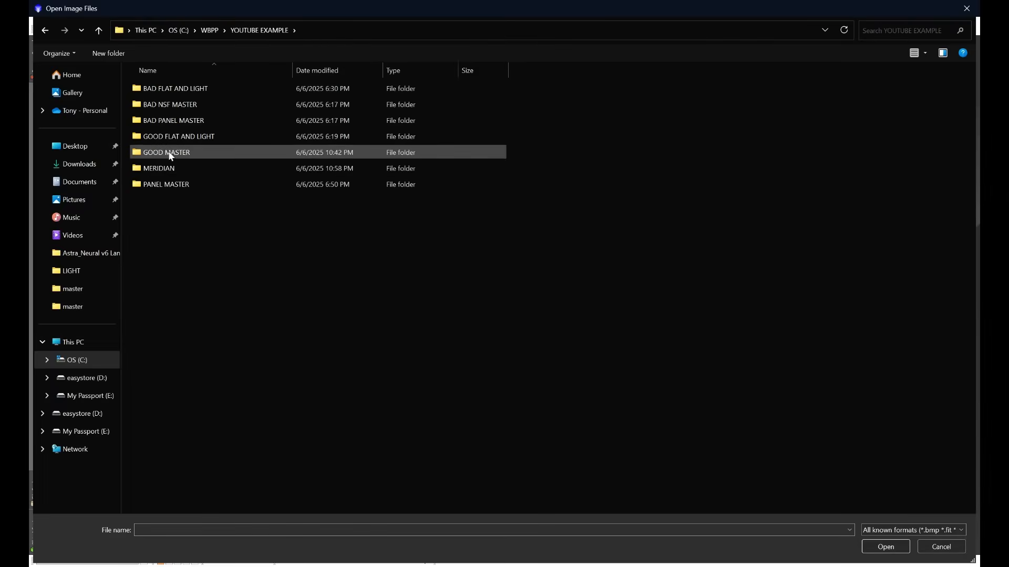
pyautogui.doubleClick(174, 88)
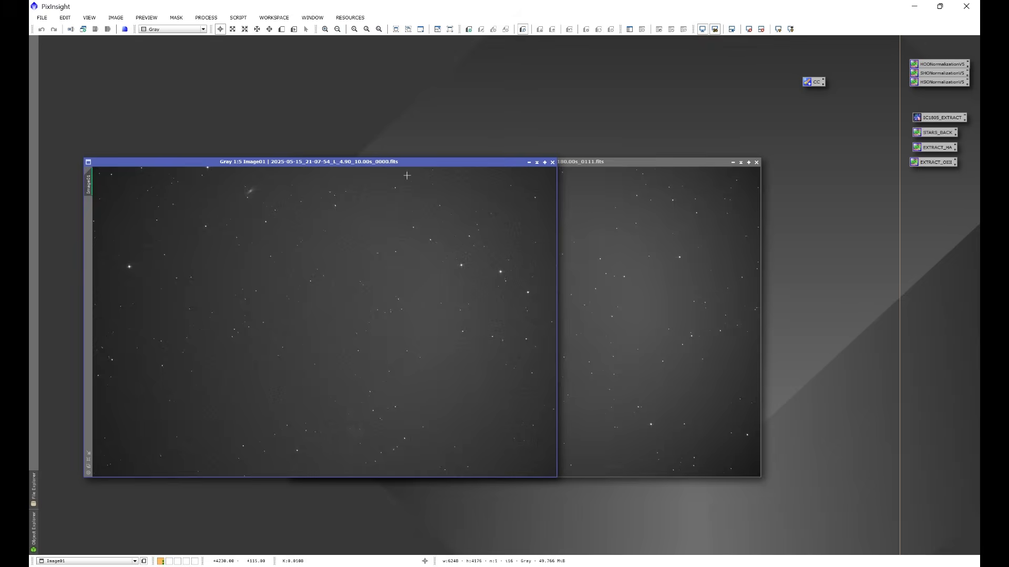
pyautogui.moveTo(286, 349)
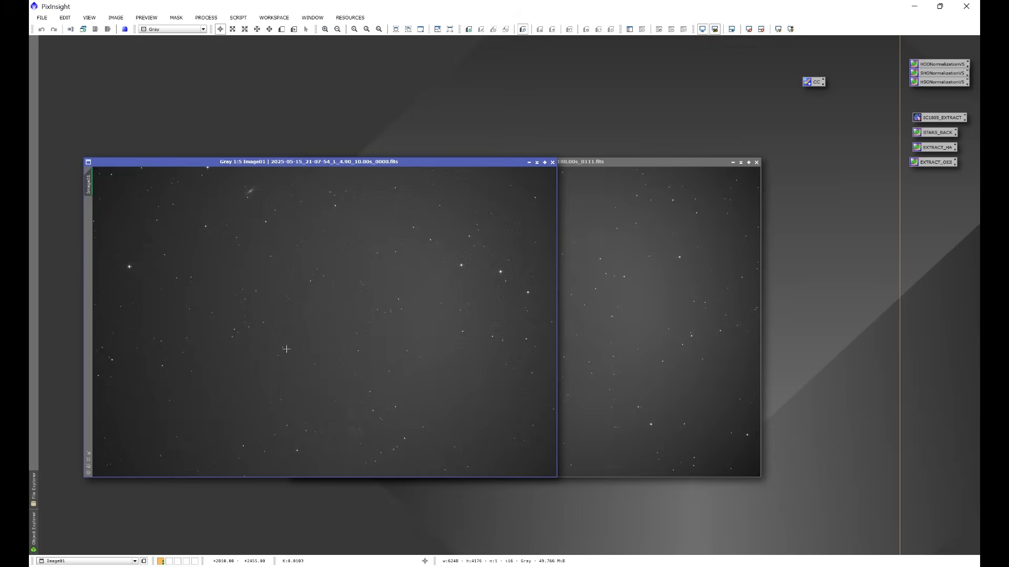
pyautogui.click(579, 162)
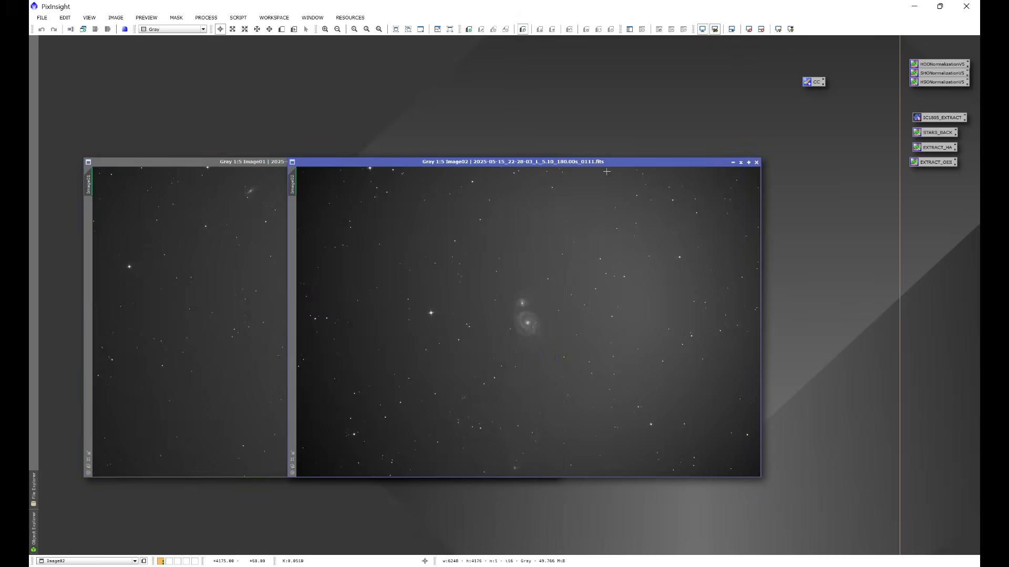
pyautogui.moveTo(508, 385)
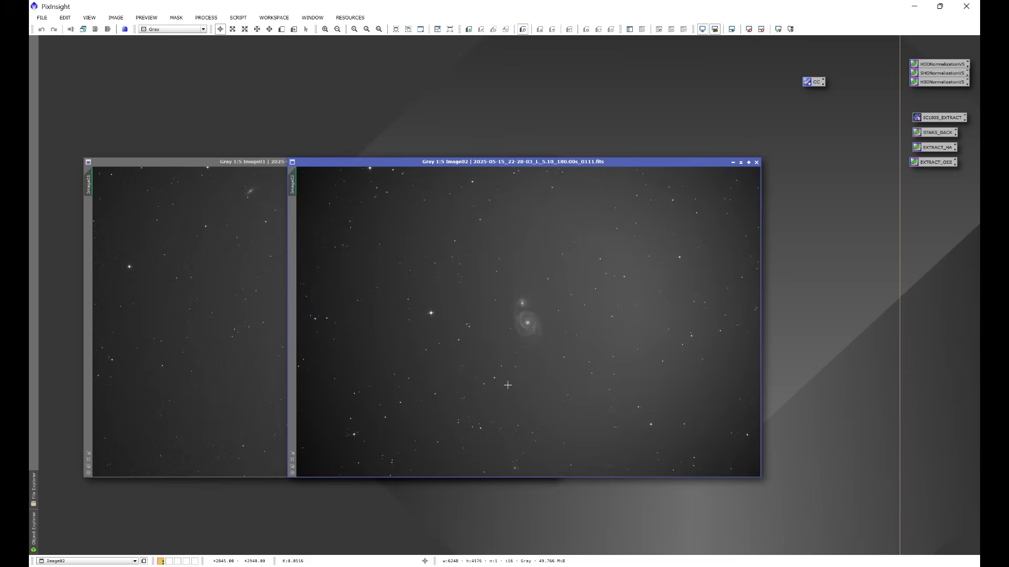
pyautogui.moveTo(370, 263)
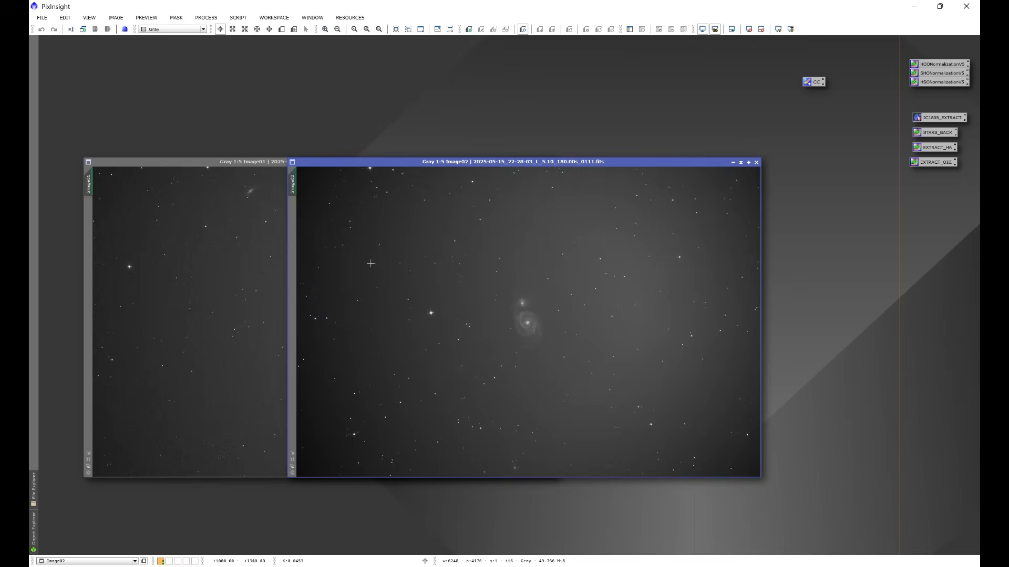
# Step: Launch FITSHeader from All Processes and review Image01's flat-frame keywords (rotator near 292.5°)
pyautogui.click(205, 18)
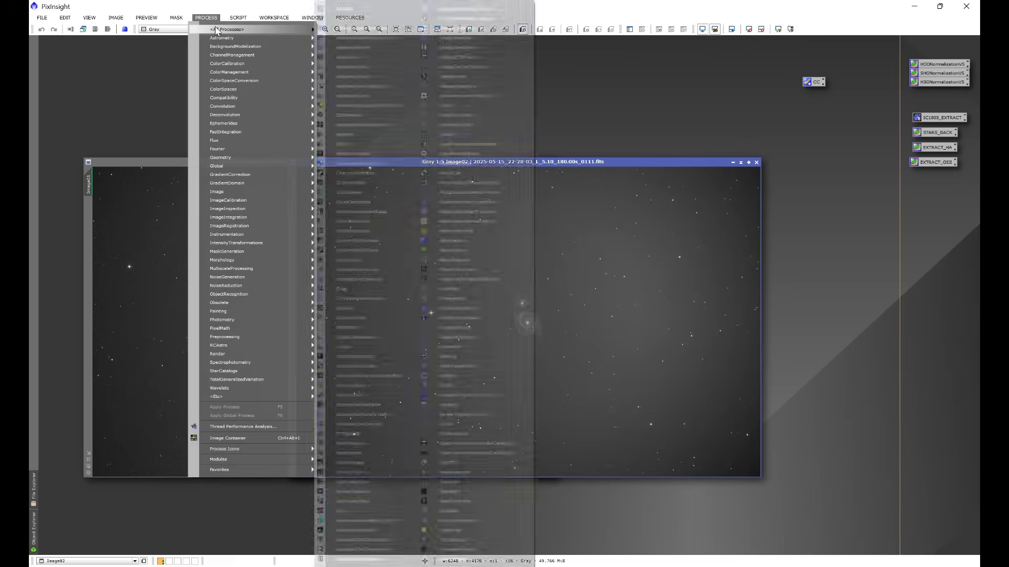
pyautogui.click(225, 28)
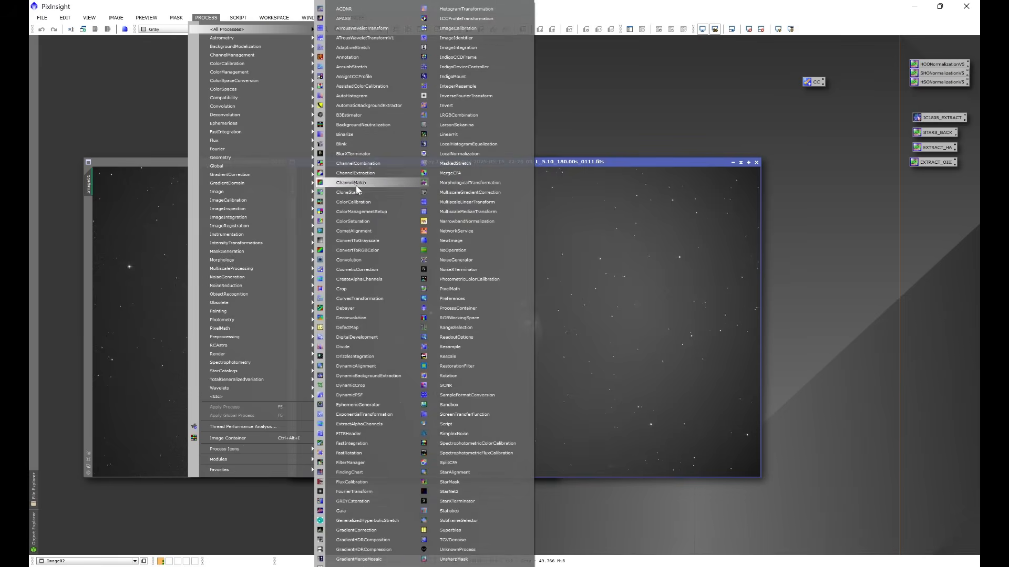
pyautogui.click(348, 433)
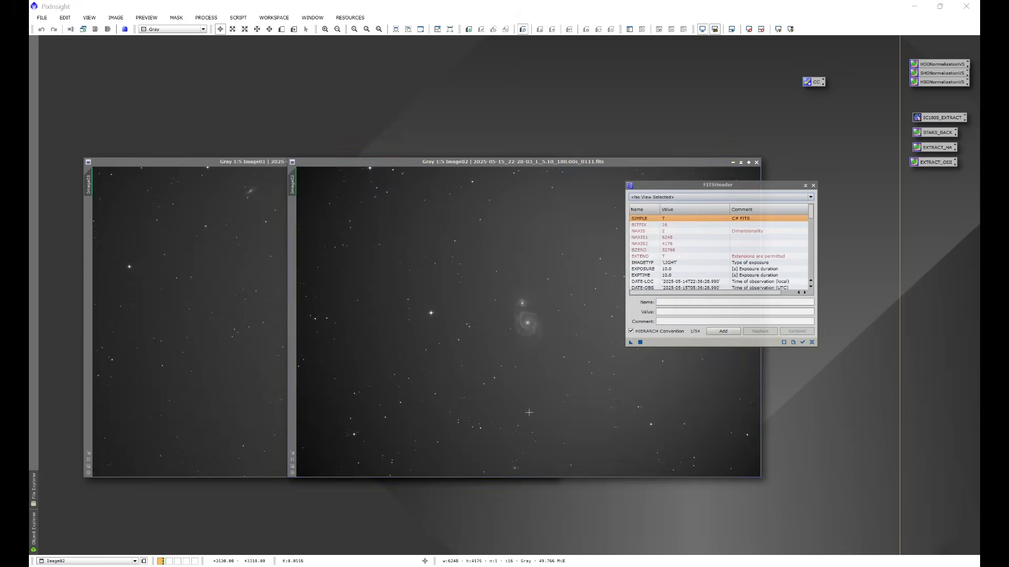
pyautogui.click(719, 196)
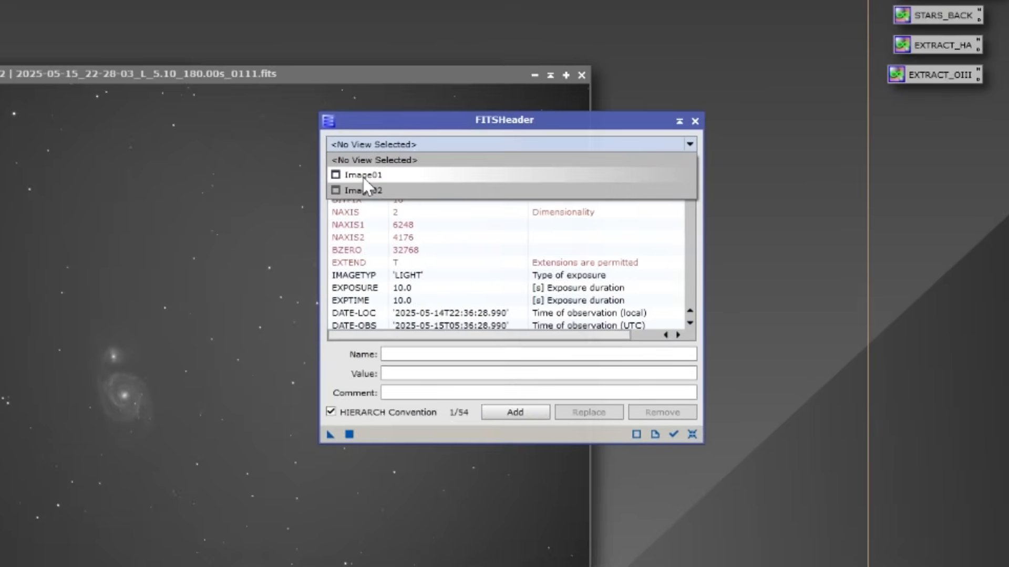
pyautogui.click(363, 174)
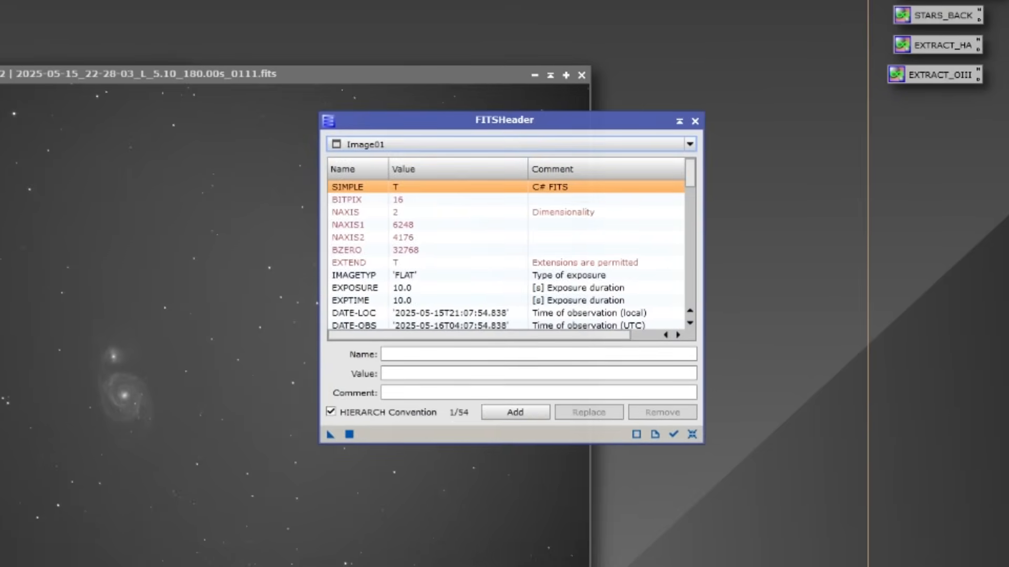
pyautogui.scroll(-3)
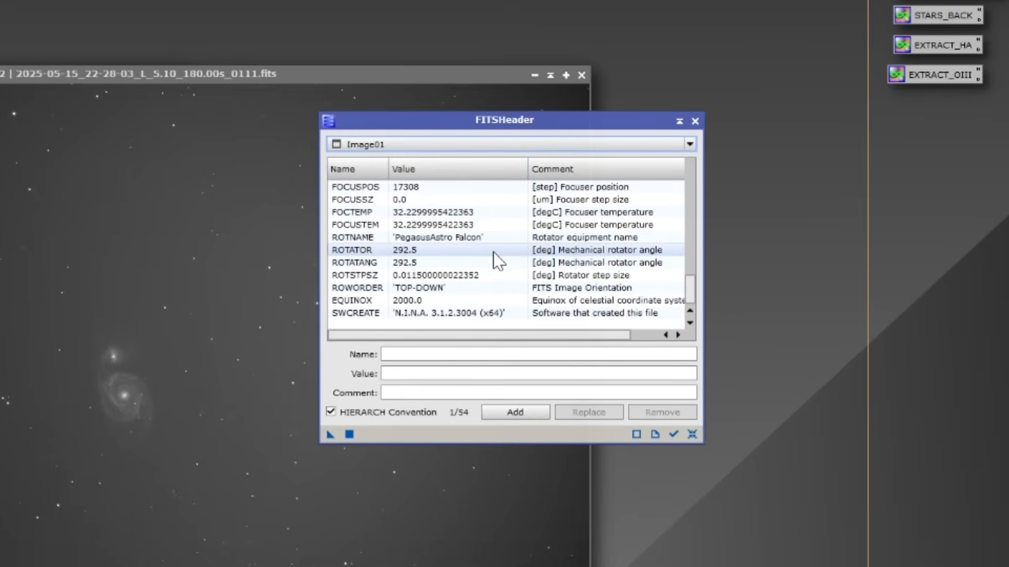
pyautogui.moveTo(521, 264)
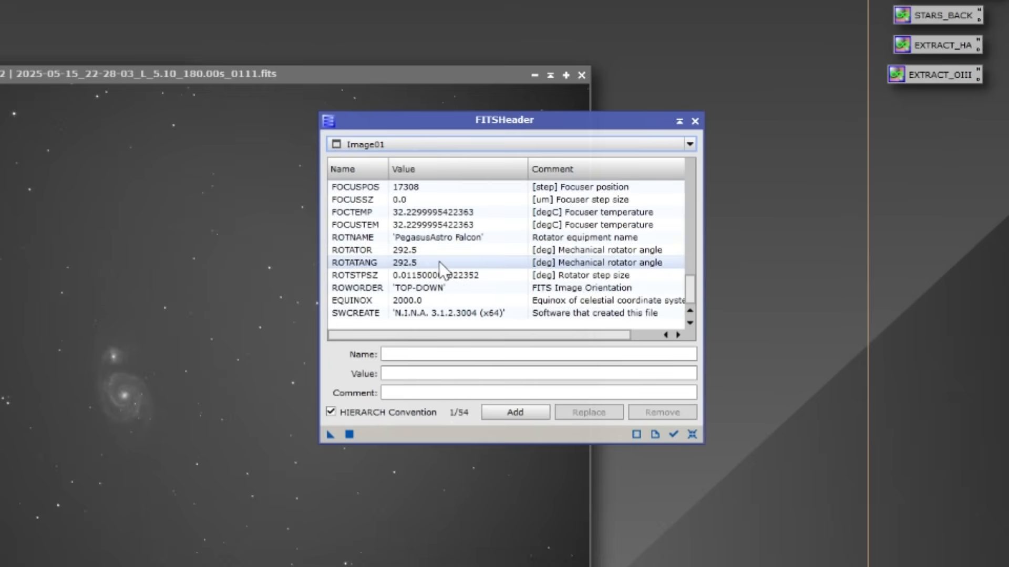
pyautogui.moveTo(424, 265)
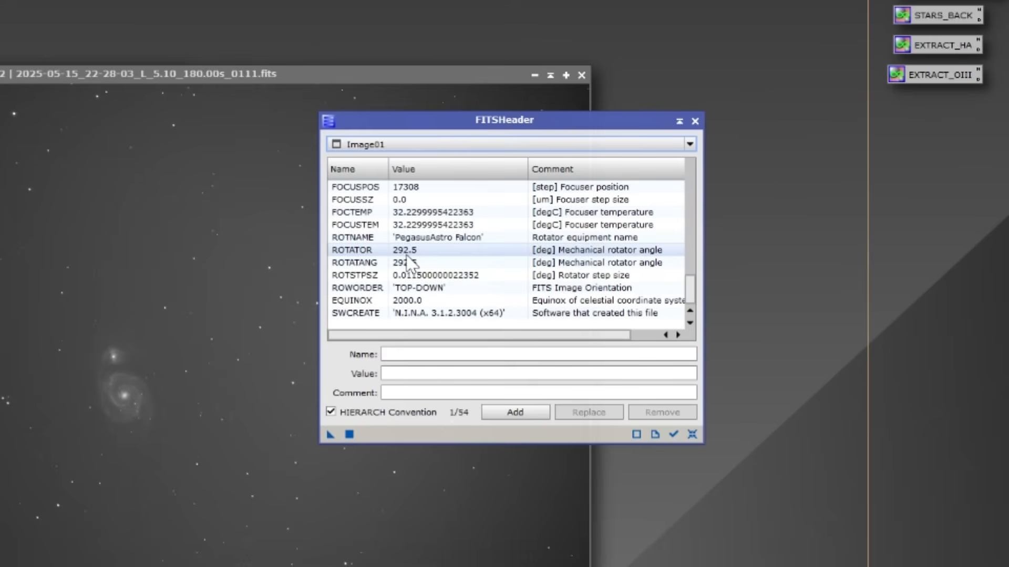
pyautogui.moveTo(432, 262)
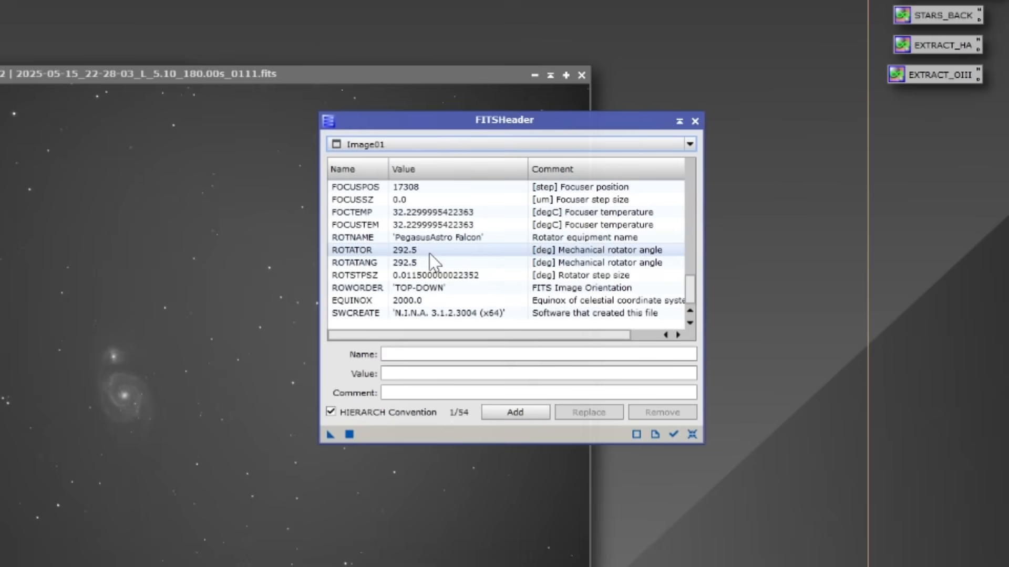
# Step: Show Image02's 180-second light-frame header, rotator angle near 292.8°, for comparison
pyautogui.click(690, 144)
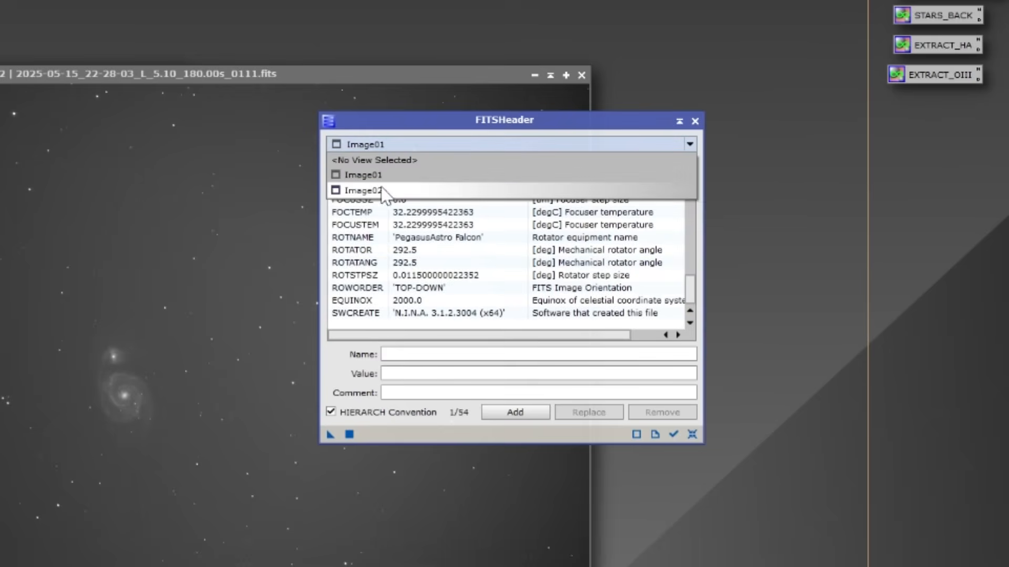
pyautogui.click(363, 191)
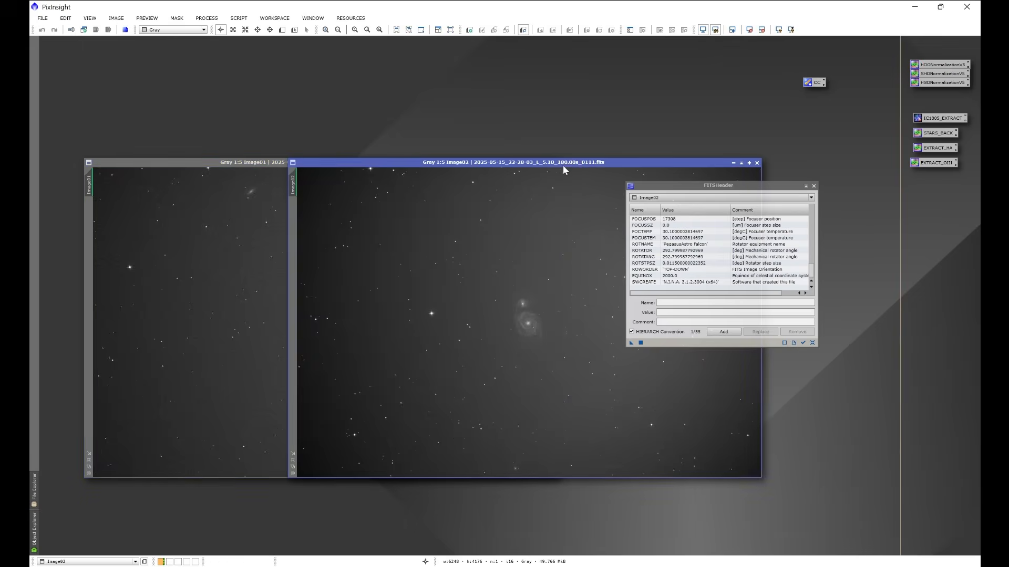
pyautogui.moveTo(604, 122)
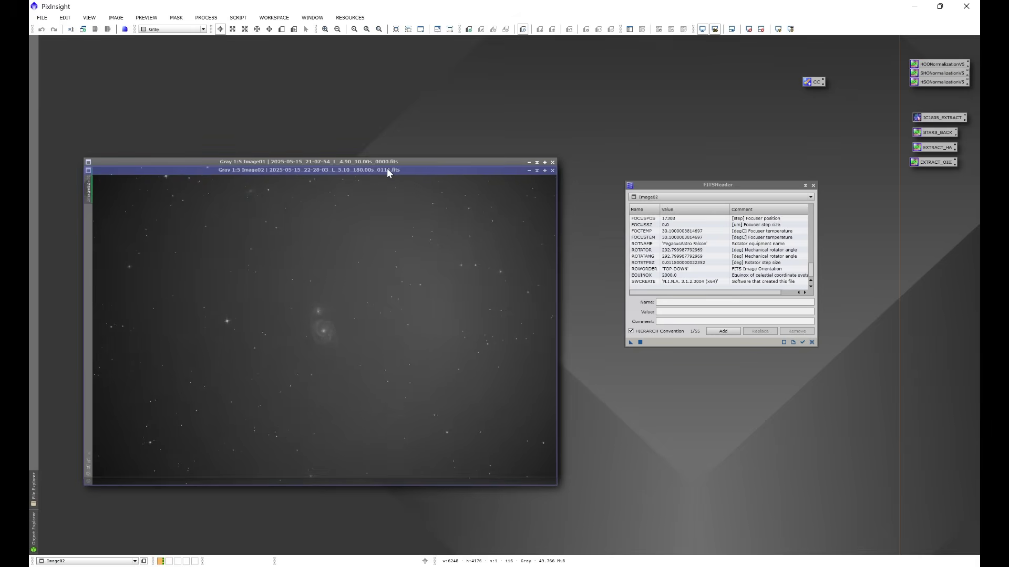
# Step: Close the Image01 flat-frame window, leaving Image02 and its header listing
pyautogui.click(309, 170)
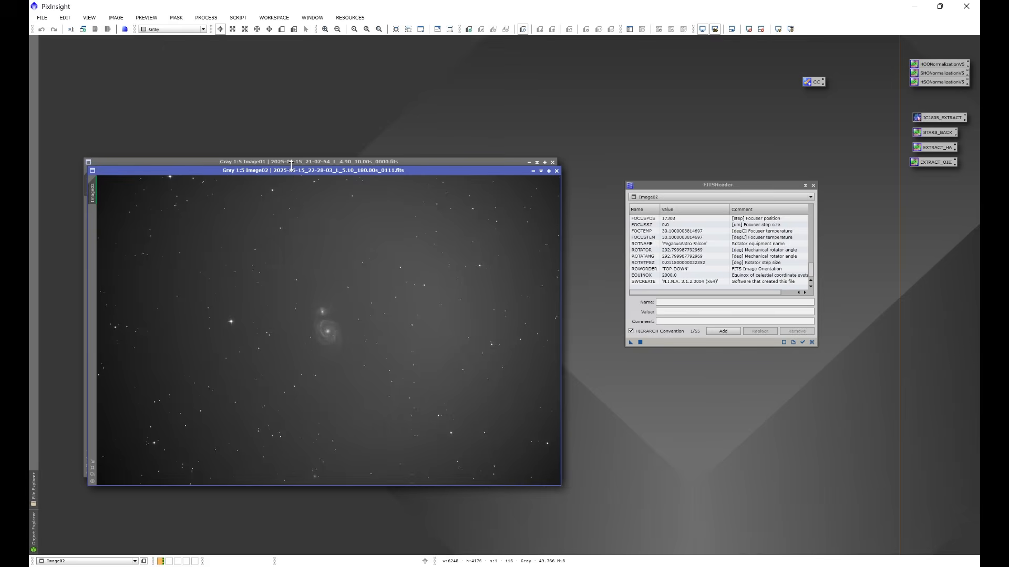
pyautogui.moveTo(299, 172)
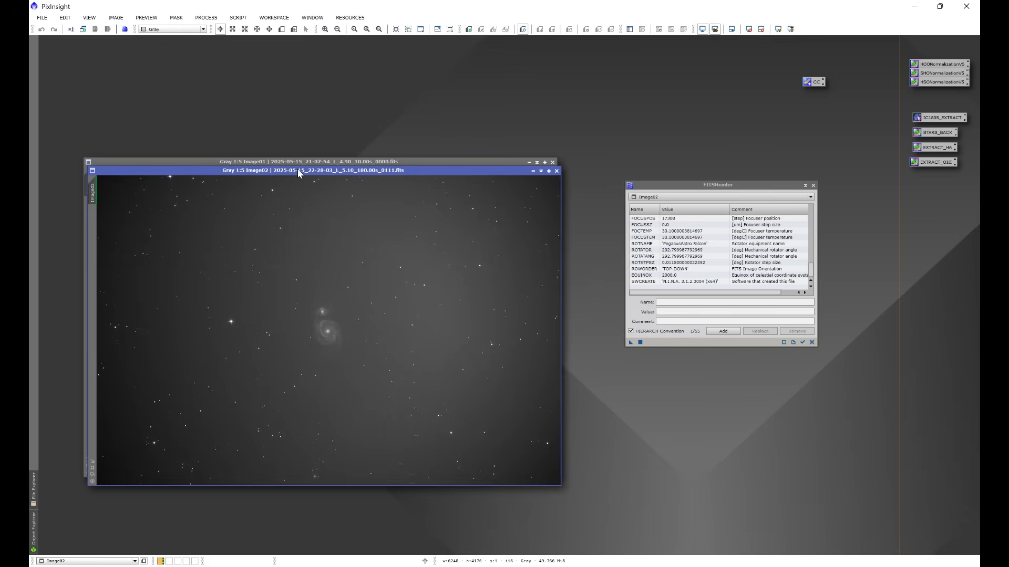
pyautogui.moveTo(431, 122)
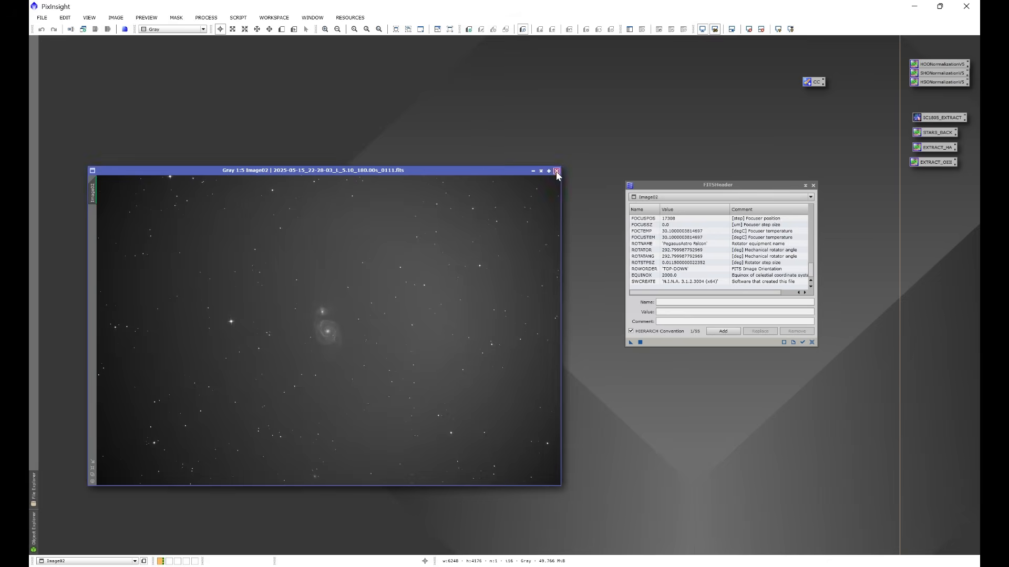
# Step: Close Image02 and load the two 180-second M51 light frames from the MERIDIAN folder
pyautogui.click(556, 170)
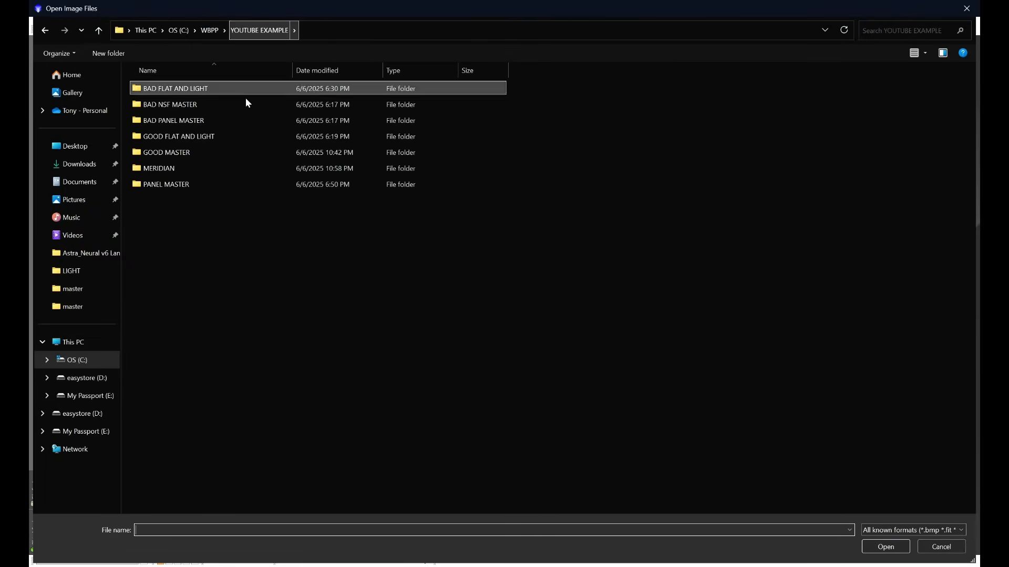
pyautogui.doubleClick(159, 168)
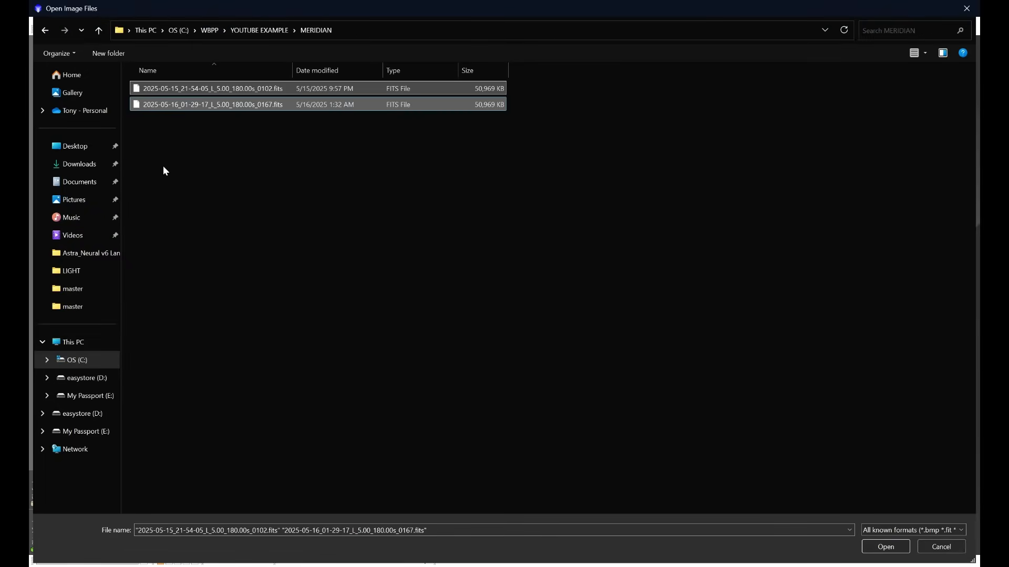
pyautogui.click(885, 546)
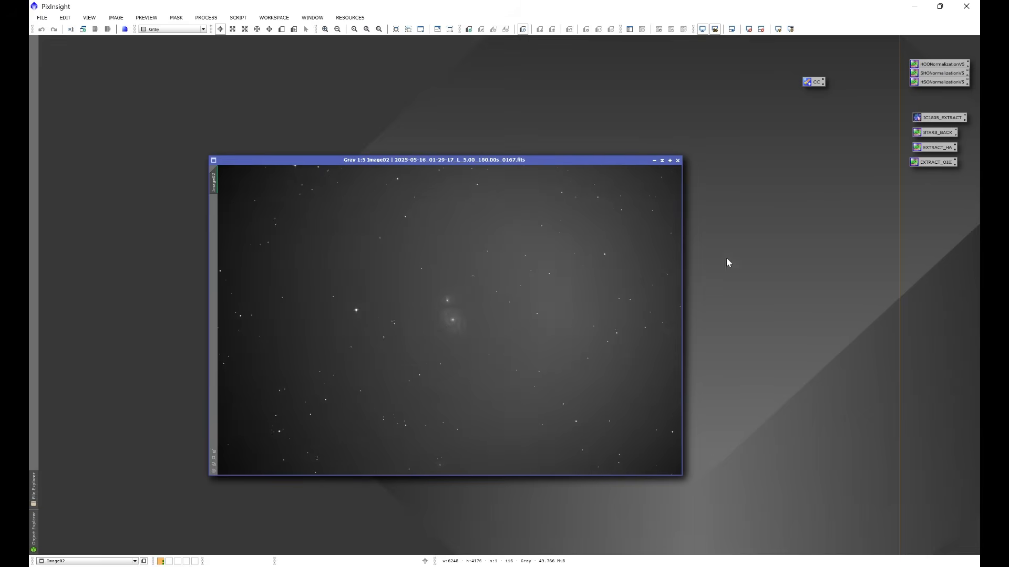
# Step: Launch FITSHeader and review the MERIDIAN Image02 keywords, rotator angle near 292.8°
pyautogui.click(206, 18)
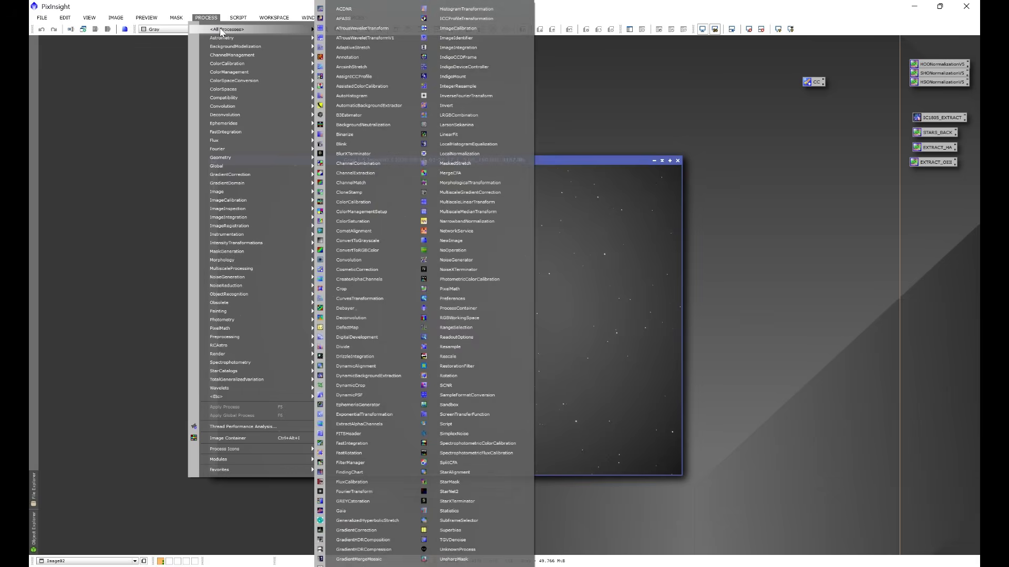
pyautogui.moveTo(354, 356)
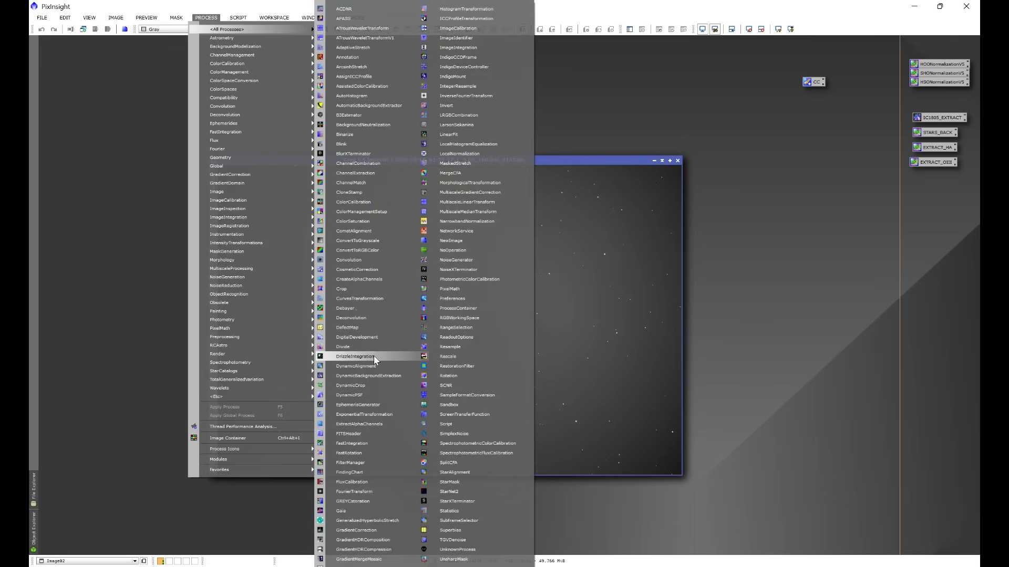
pyautogui.click(348, 434)
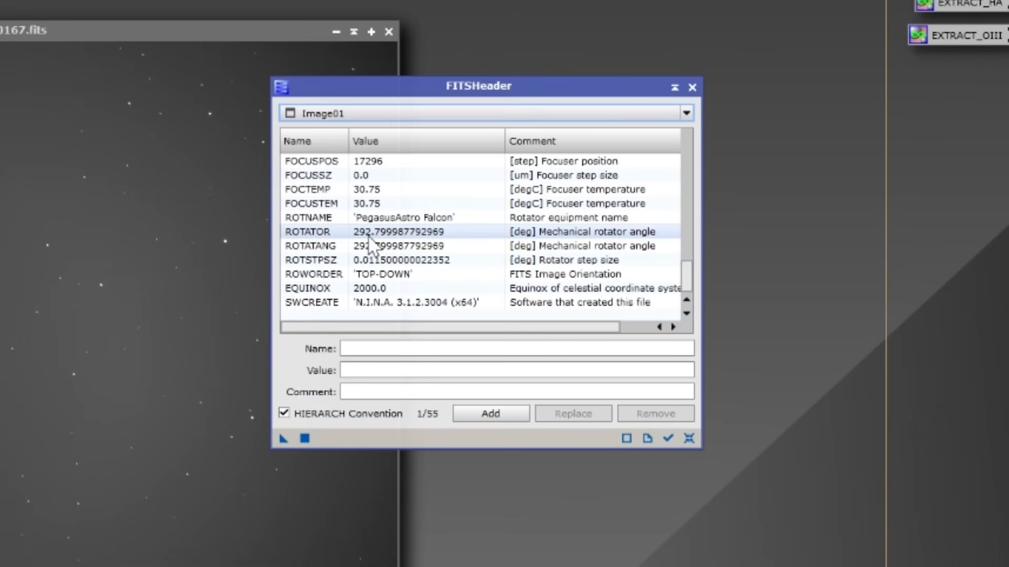
pyautogui.moveTo(396, 250)
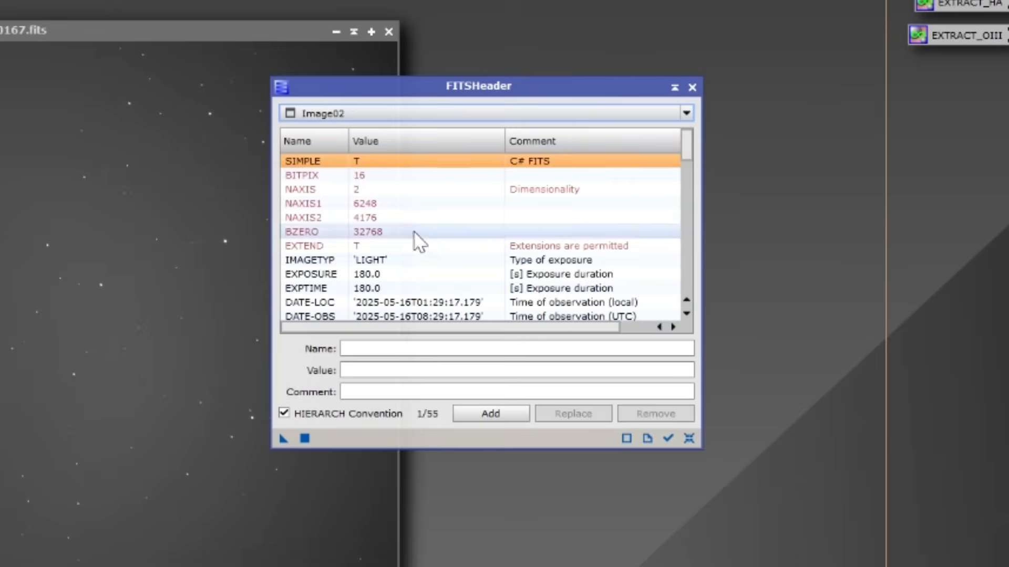
pyautogui.scroll(-3)
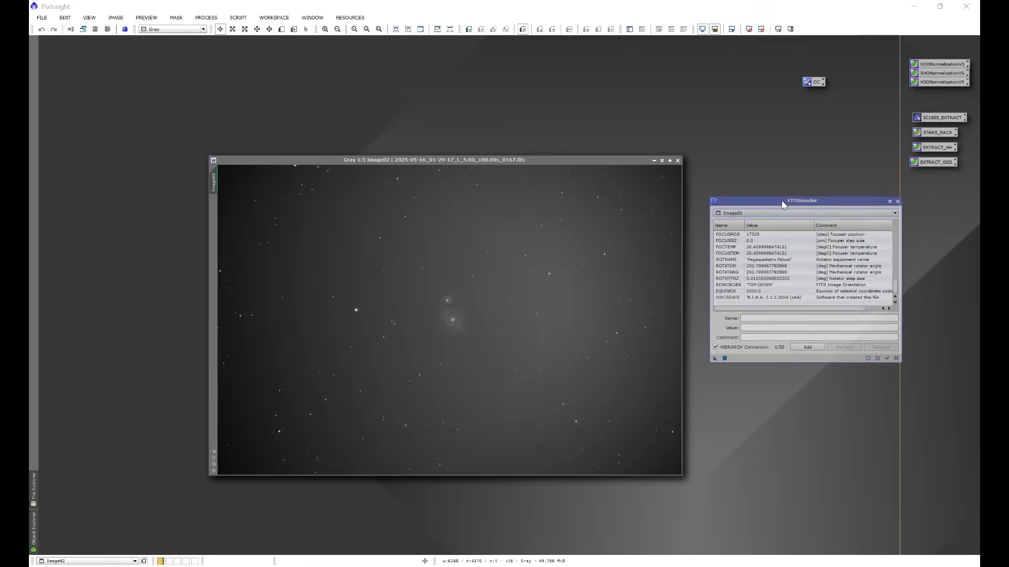
# Step: Activate Image02 and rotate it 180° via Image > Geometry, reversing the star field
pyautogui.click(448, 160)
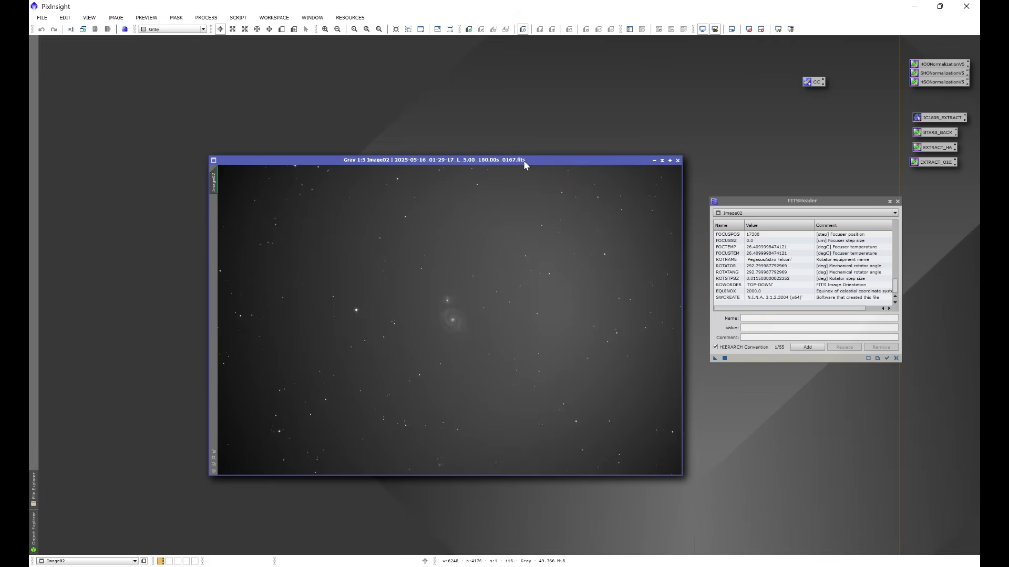
pyautogui.click(115, 18)
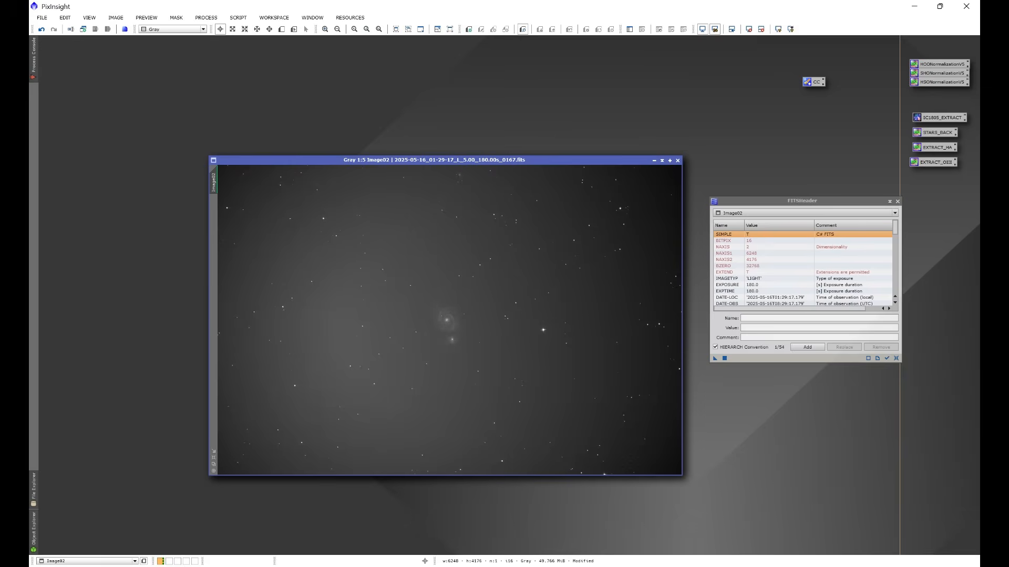
pyautogui.moveTo(461, 165)
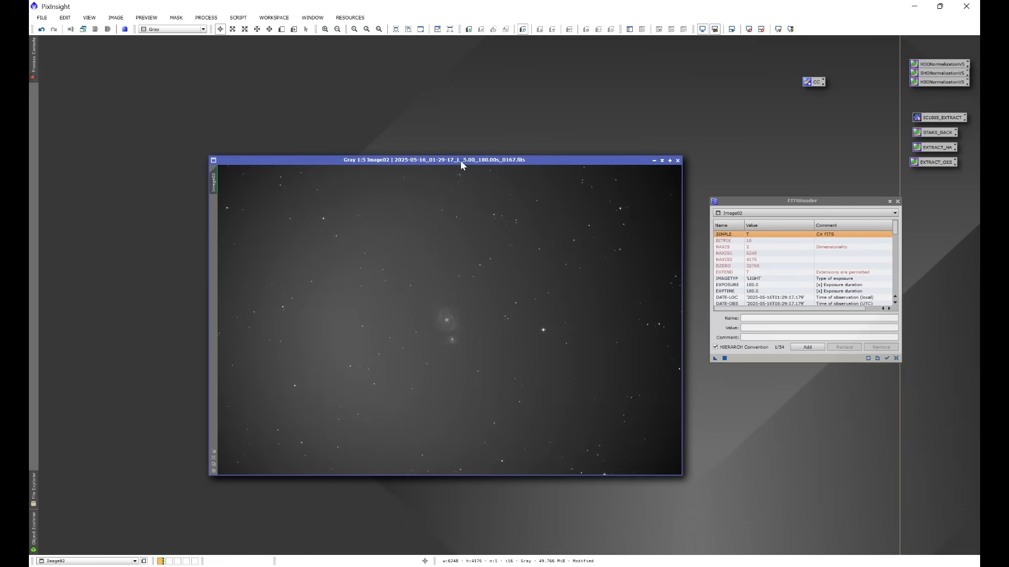
pyautogui.moveTo(471, 116)
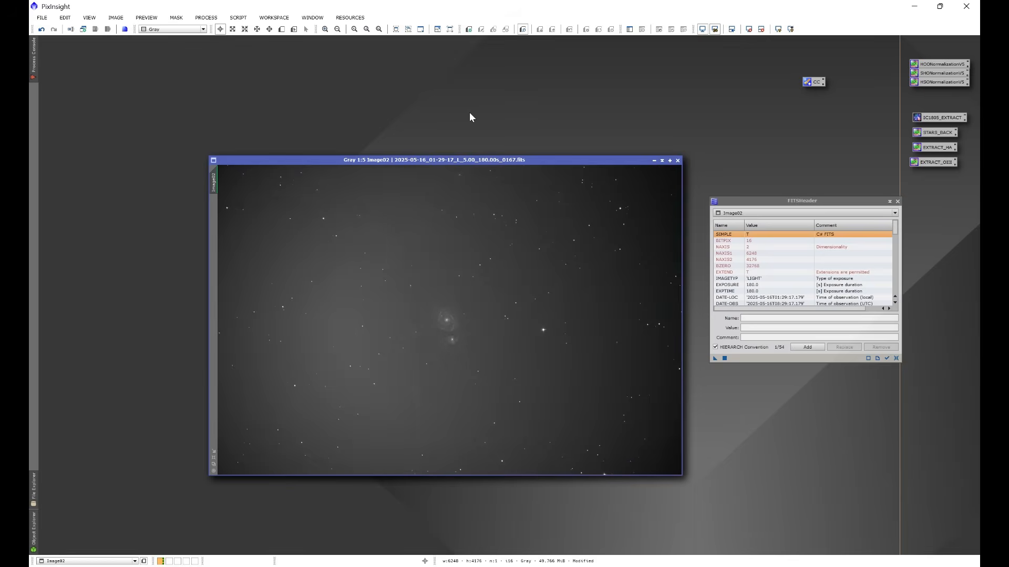
pyautogui.moveTo(460, 388)
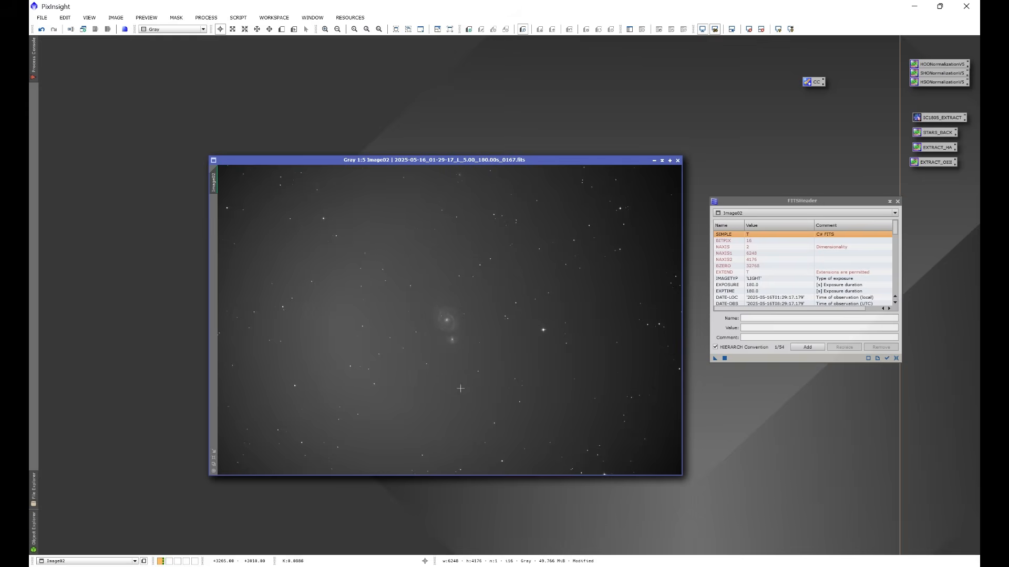
pyautogui.moveTo(552, 337)
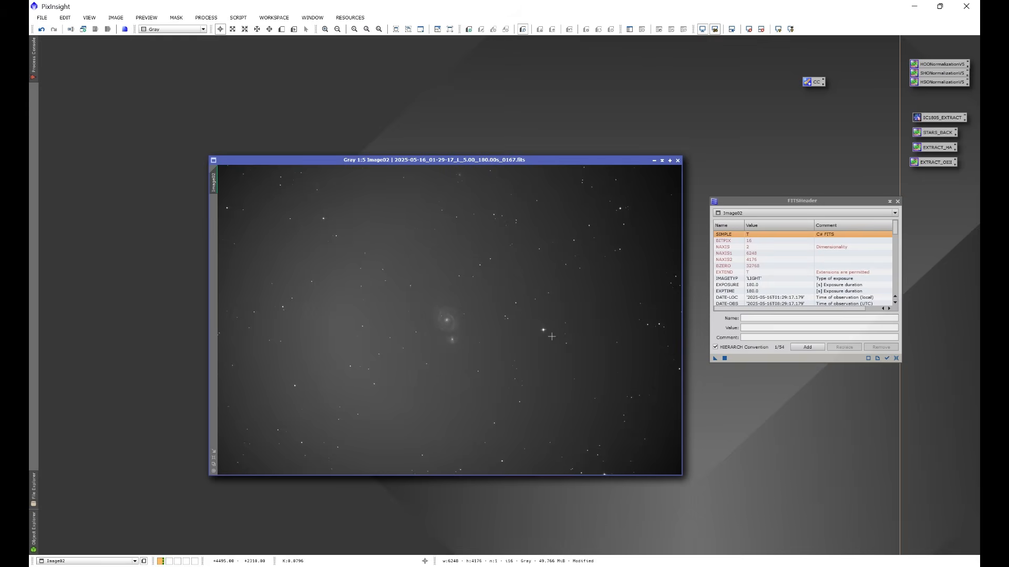
pyautogui.moveTo(585, 125)
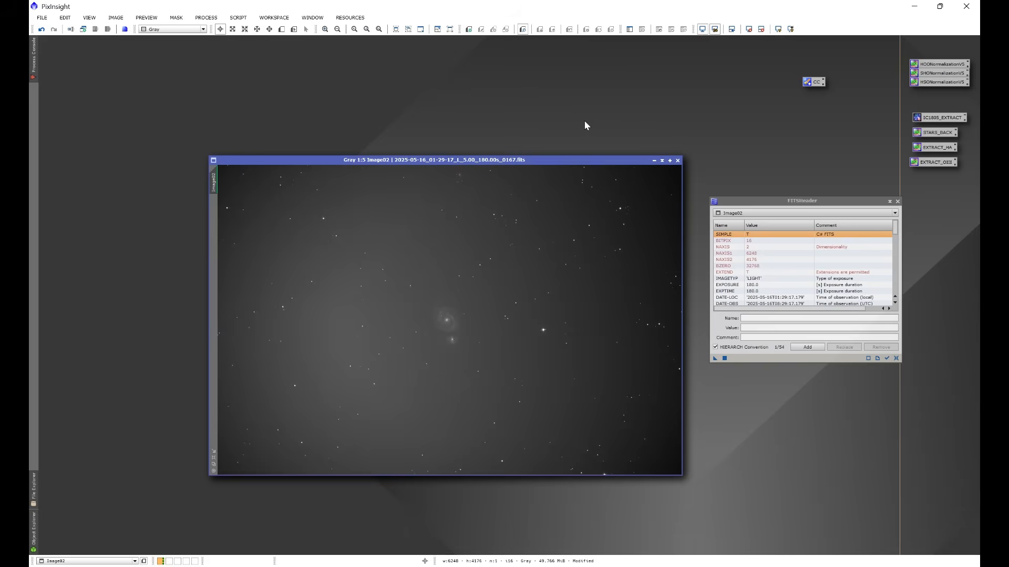
pyautogui.moveTo(393, 300)
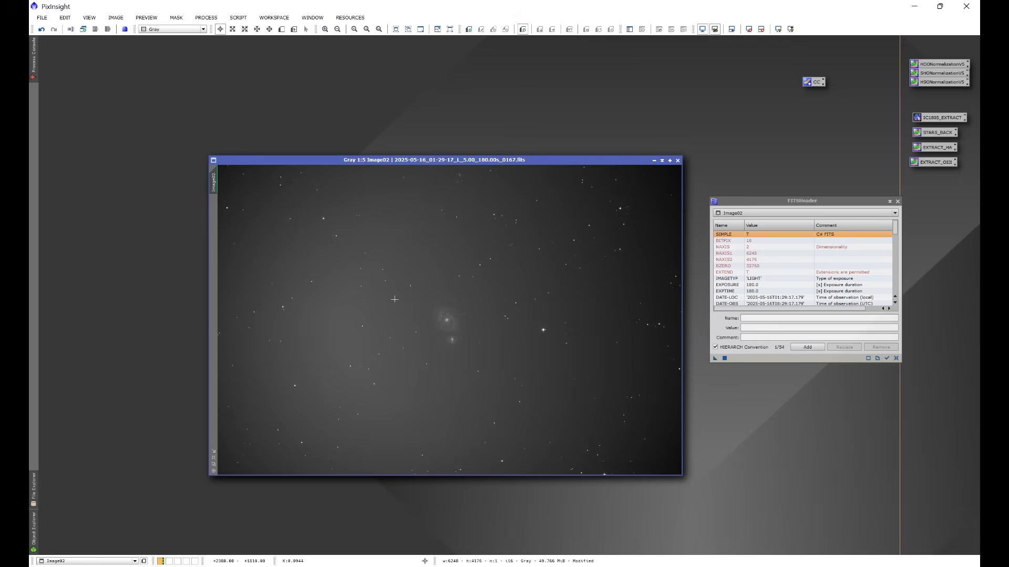
pyautogui.moveTo(736, 230)
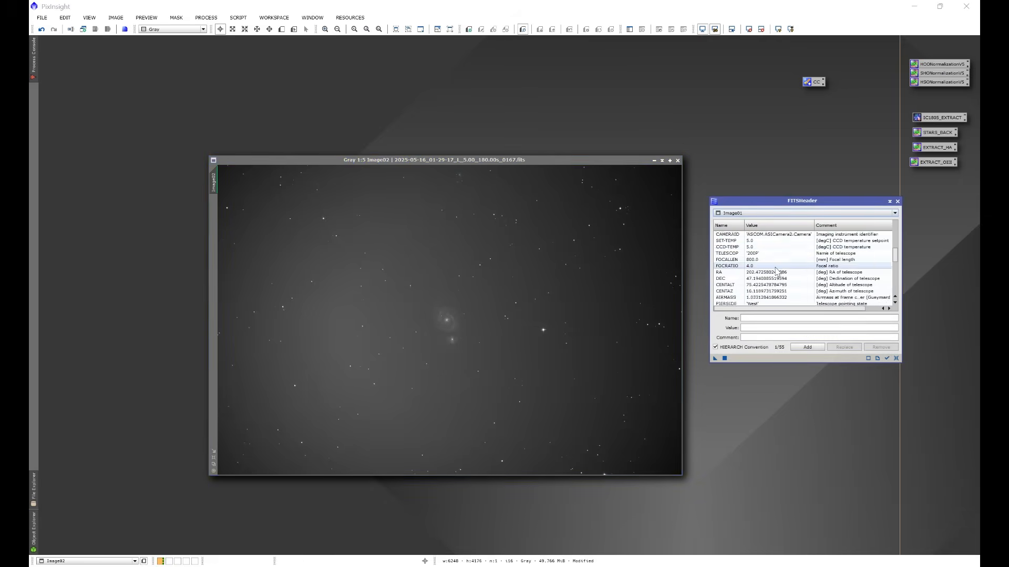
pyautogui.scroll(-3)
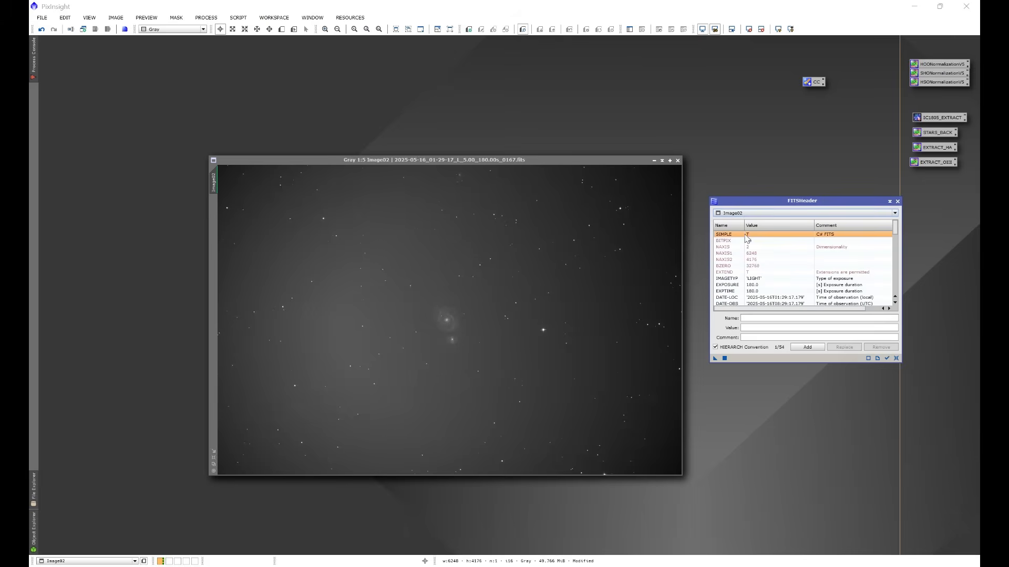
pyautogui.scroll(-3)
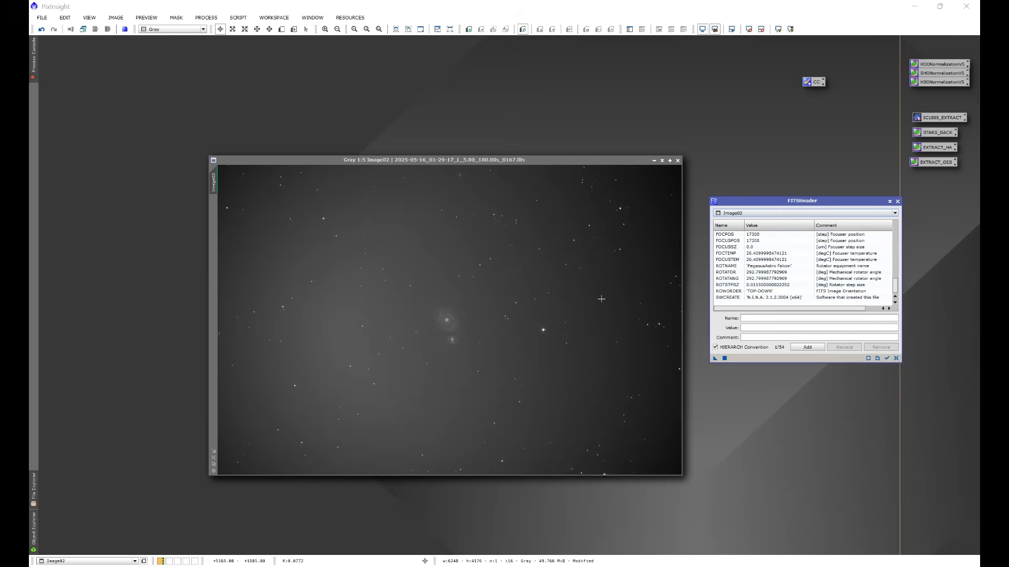
pyautogui.moveTo(600, 128)
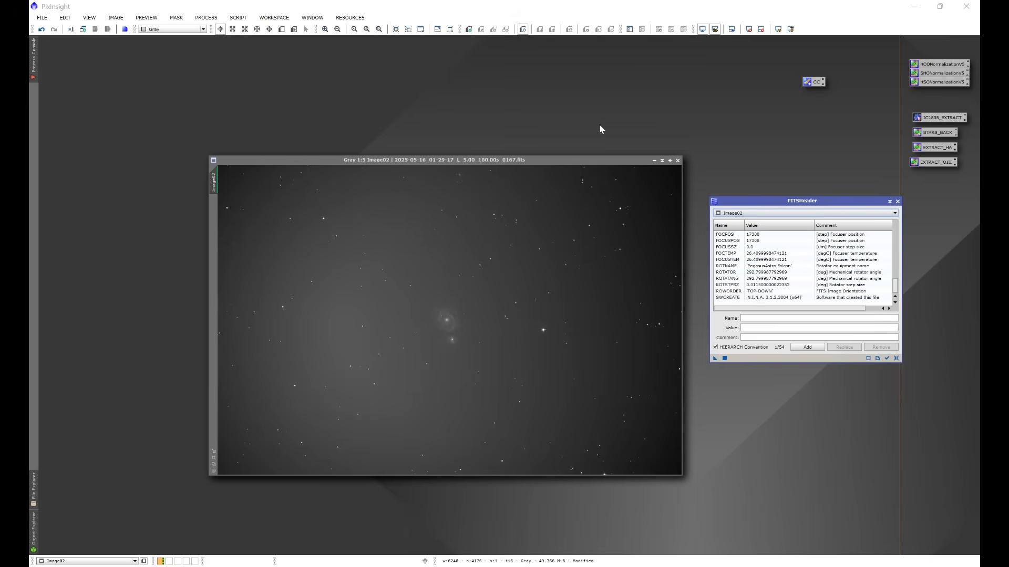
pyautogui.moveTo(455, 276)
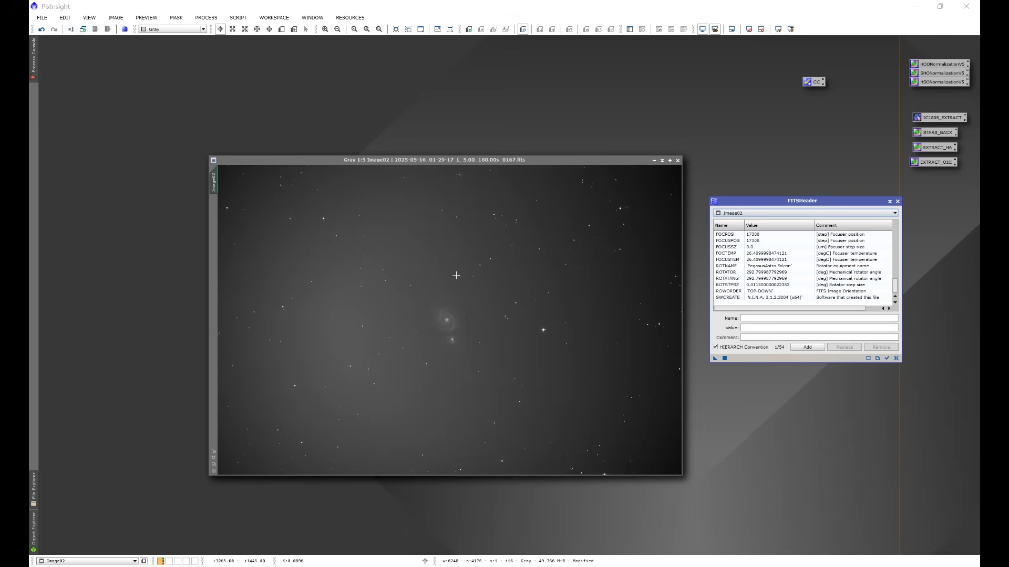
pyautogui.moveTo(489, 78)
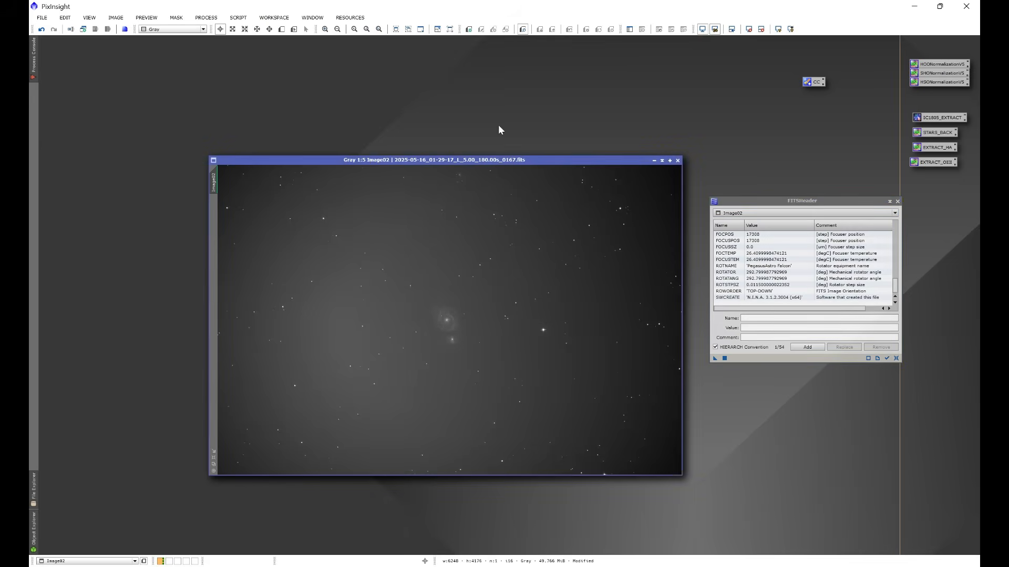
pyautogui.moveTo(503, 116)
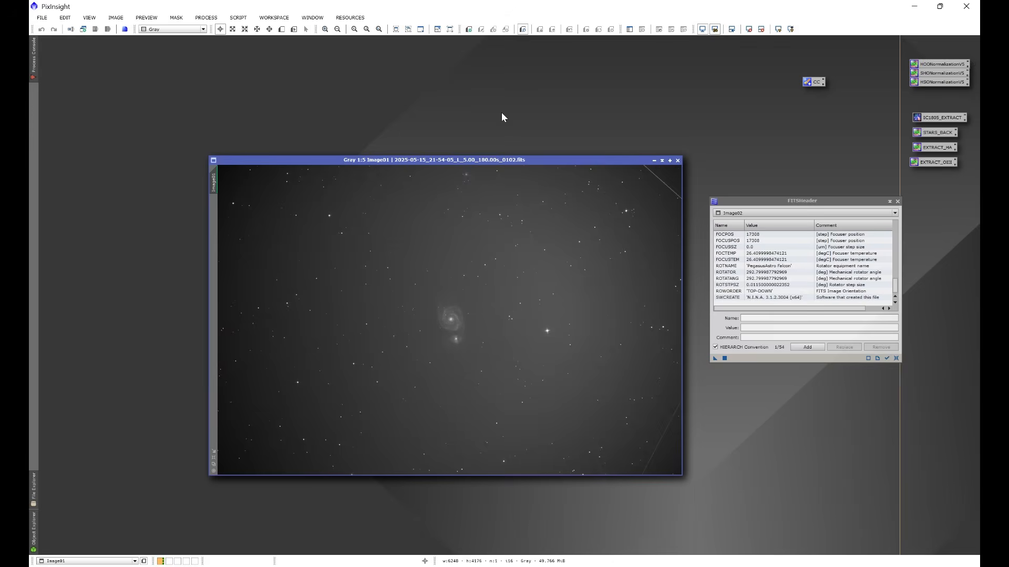
# Step: Bring the pre-meridian Image01 window forward against the rotated Image02
pyautogui.click(676, 159)
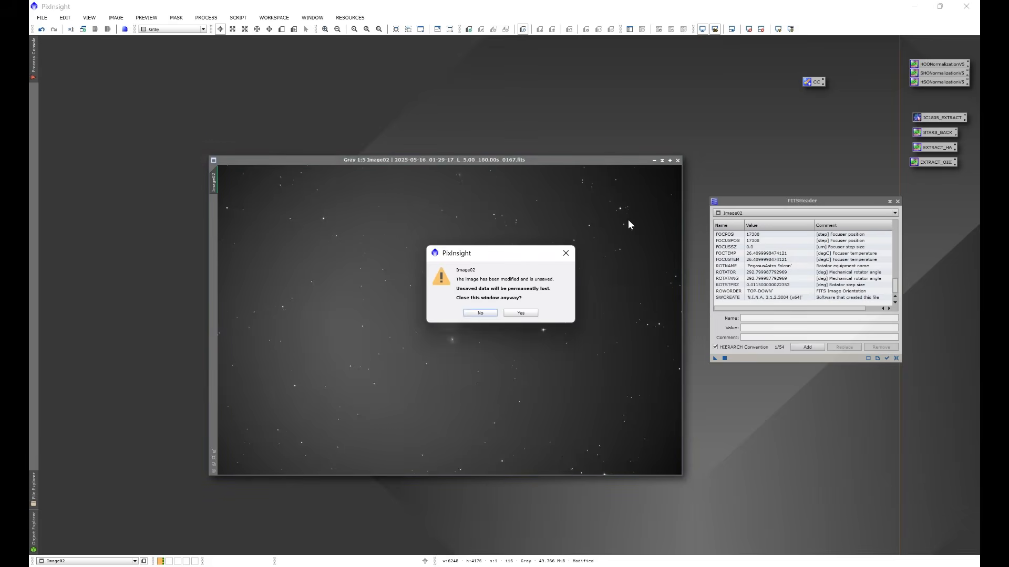
# Step: Discard the modified Image02 and load the two L light frames from the GOOD FLAT AND LIGHT folder
pyautogui.click(41, 18)
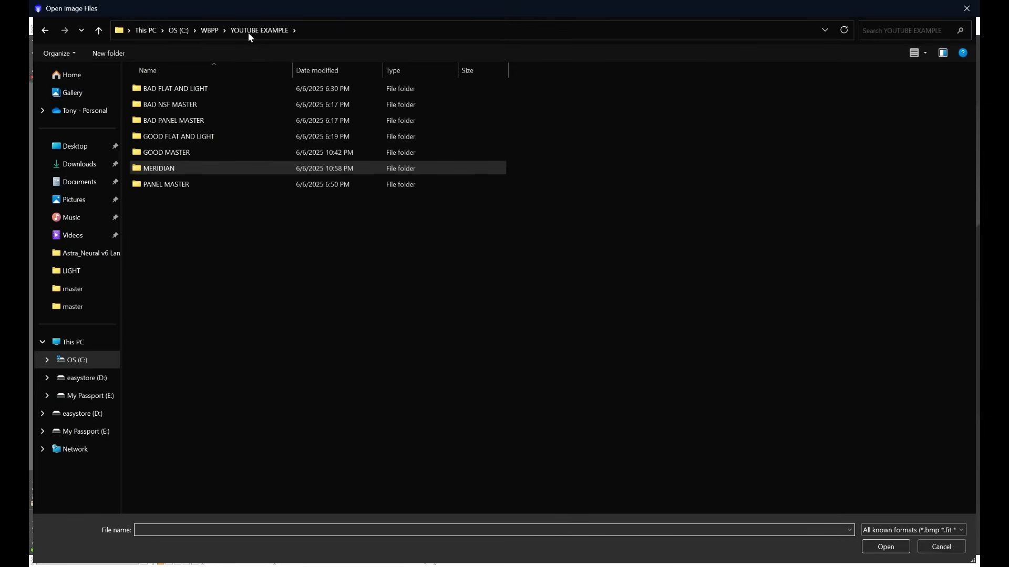
pyautogui.doubleClick(178, 135)
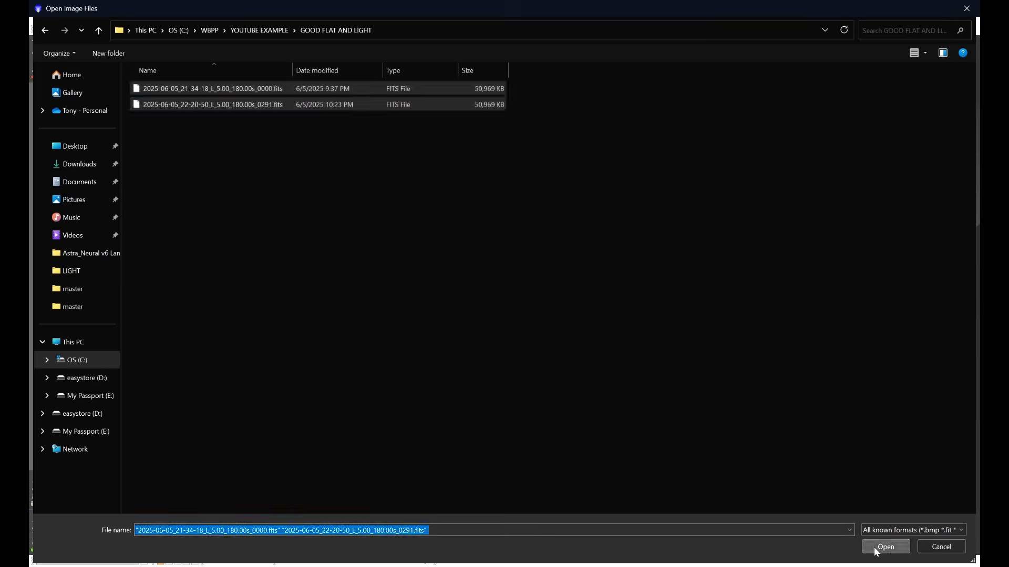
pyautogui.click(885, 546)
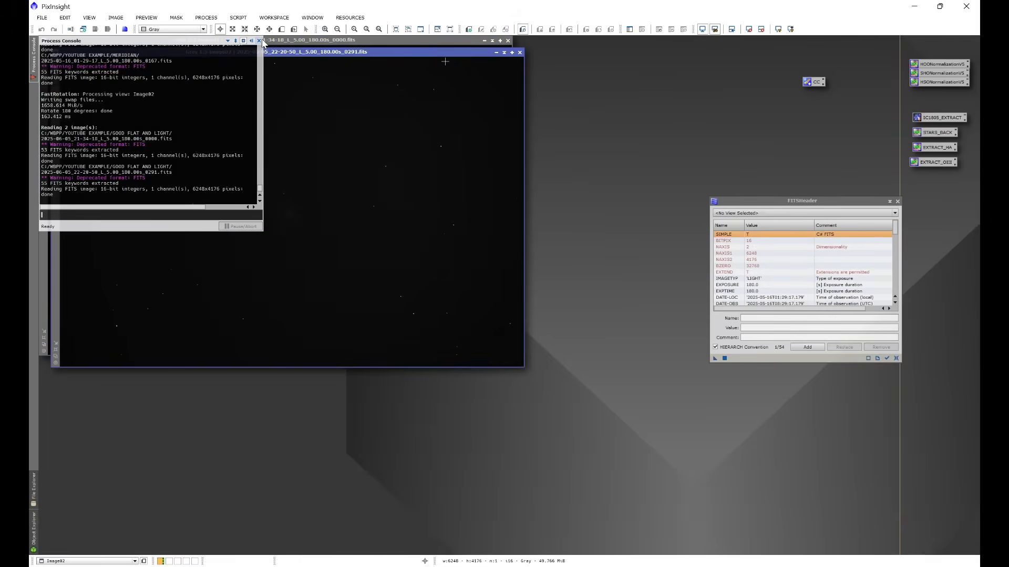
# Step: Close the Process Console and review Image01's header keywords, rotator angle near 311.8°
pyautogui.click(257, 40)
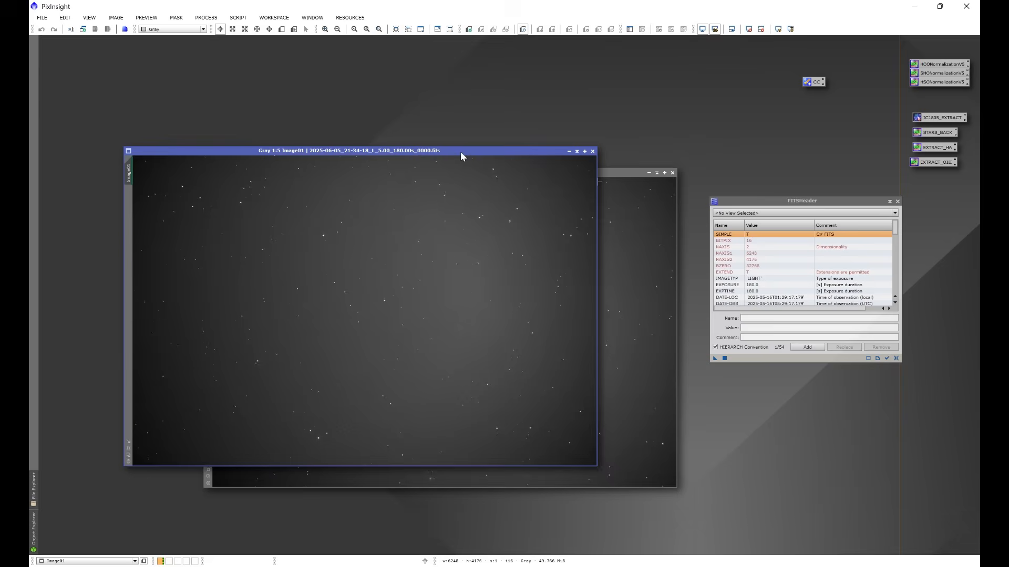
pyautogui.click(893, 214)
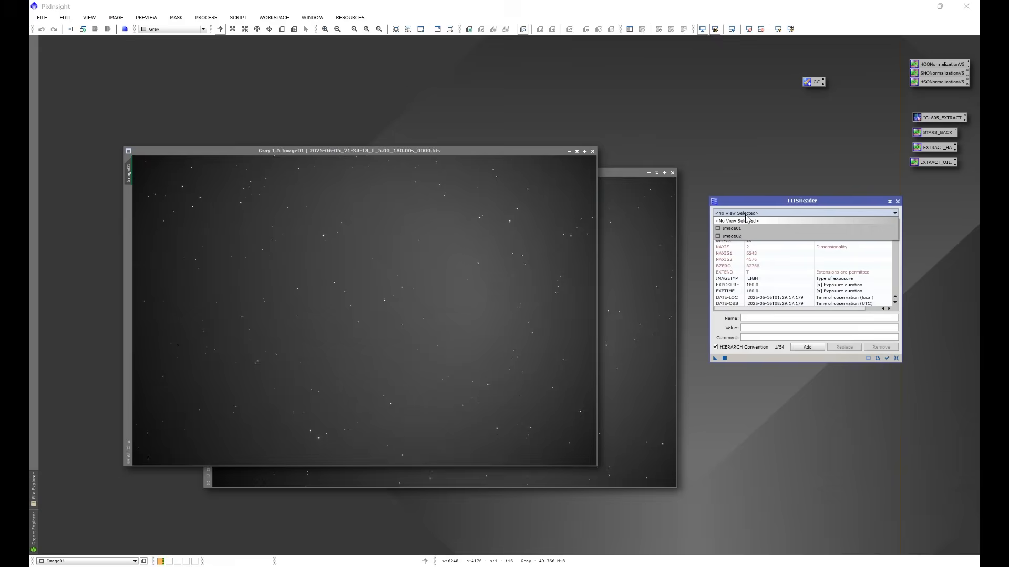
pyautogui.click(731, 228)
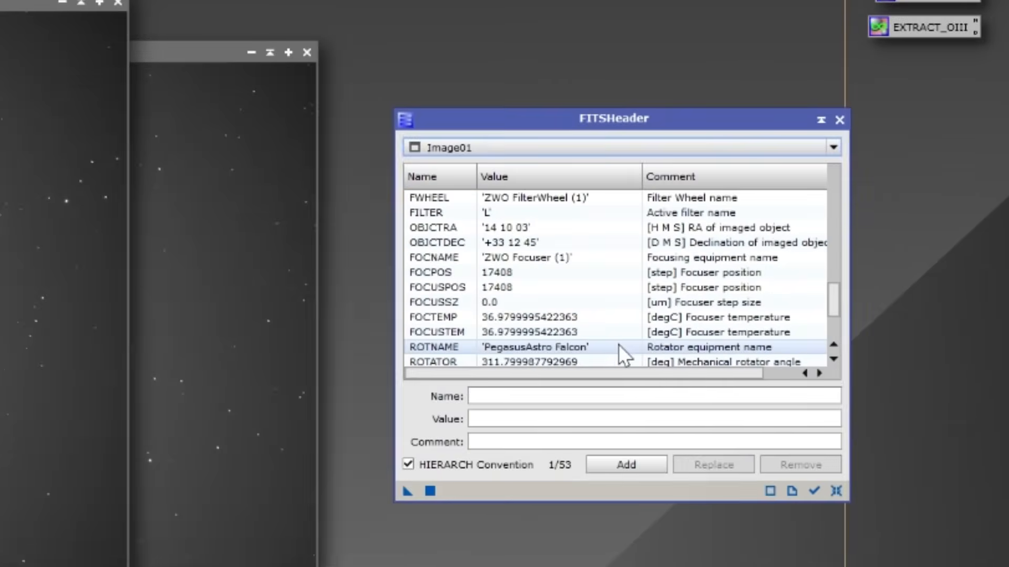
pyautogui.scroll(-3)
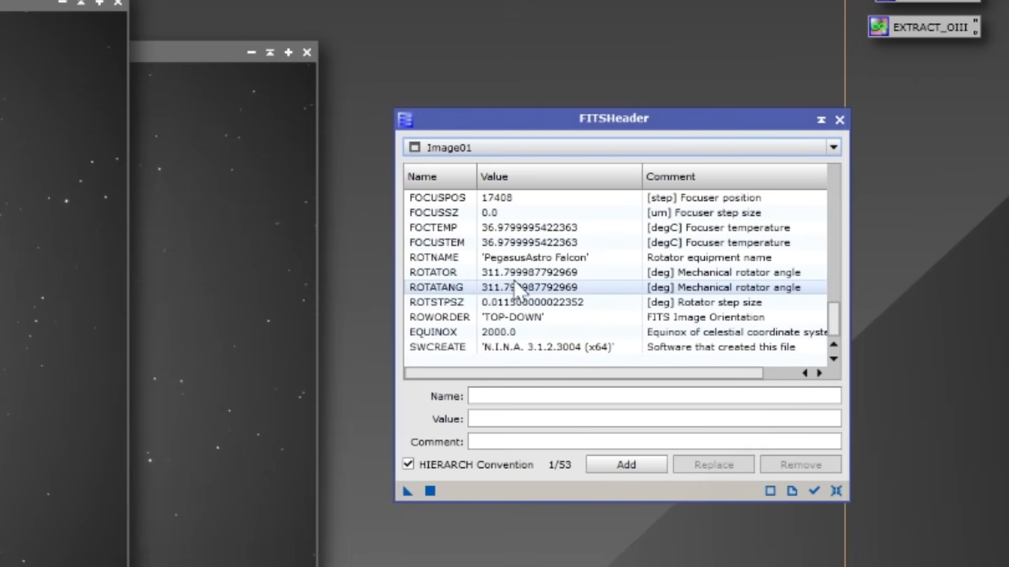
pyautogui.click(832, 147)
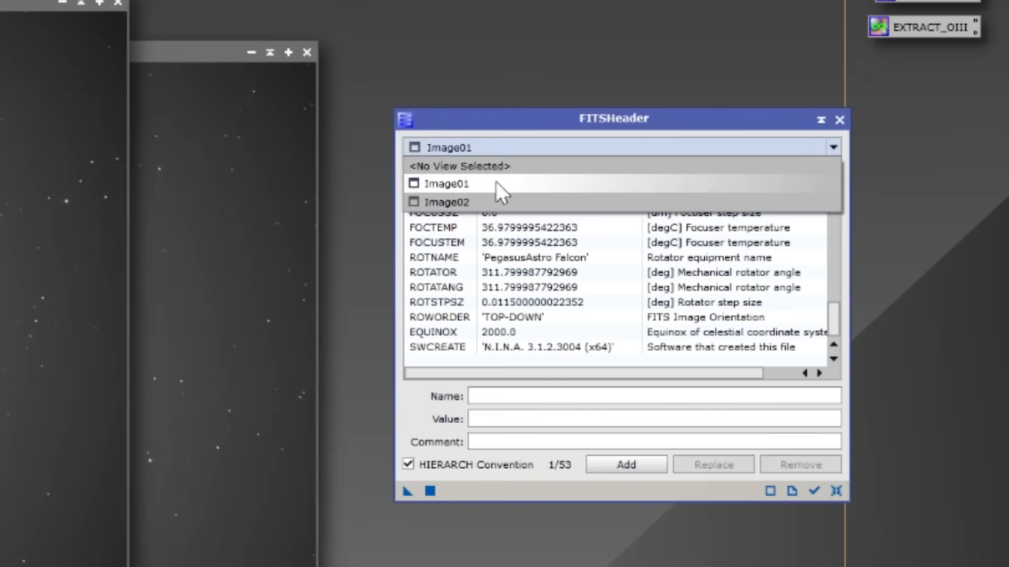
pyautogui.click(444, 201)
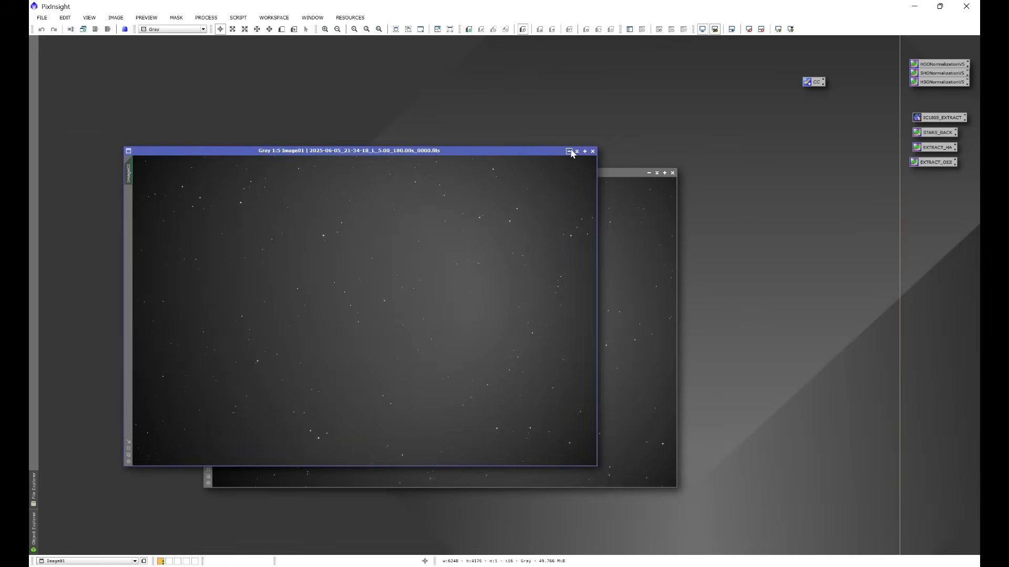
# Step: Minimize the single light frame and bring up the image file browser
pyautogui.click(591, 150)
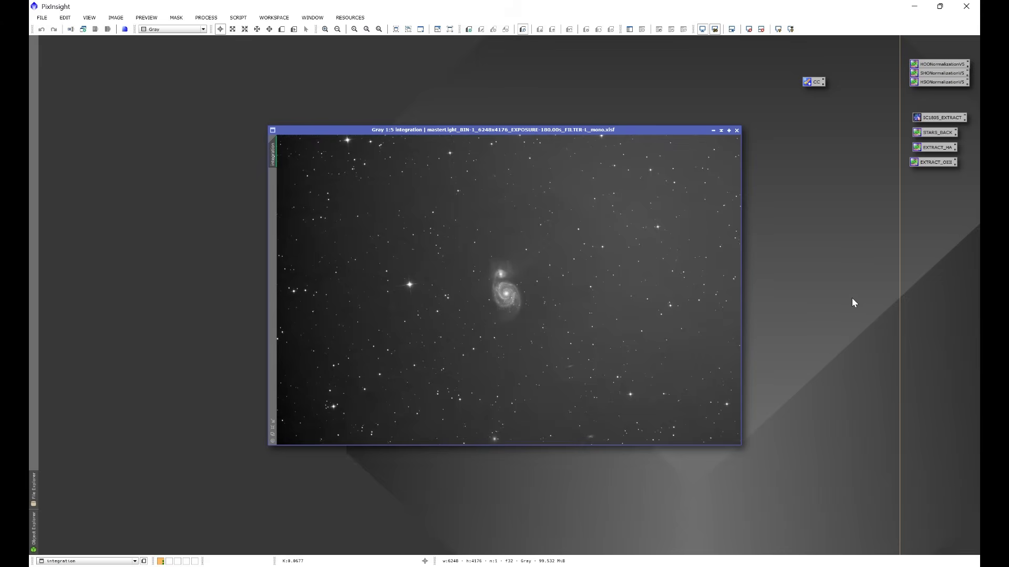
pyautogui.click(41, 17)
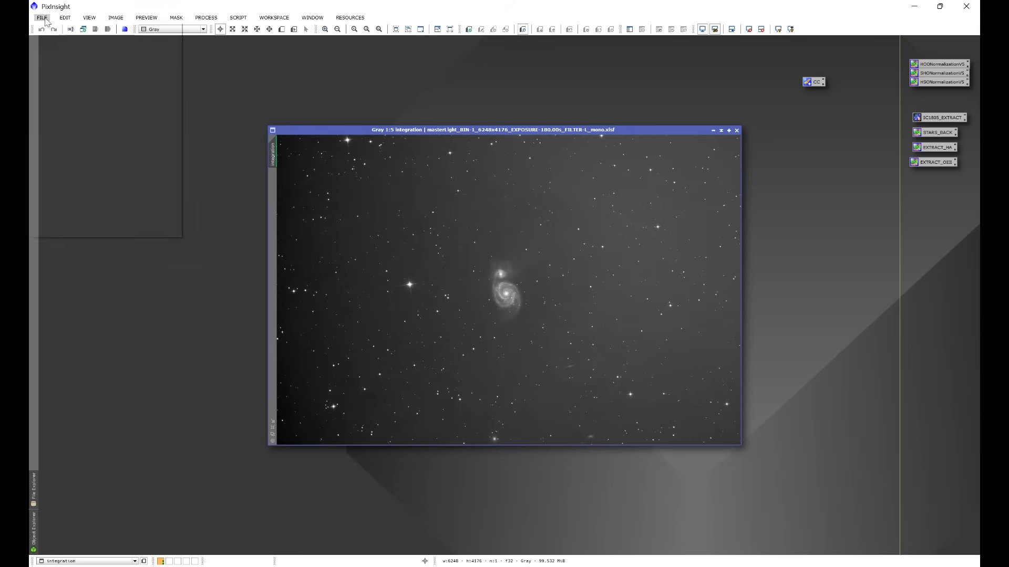
pyautogui.click(42, 18)
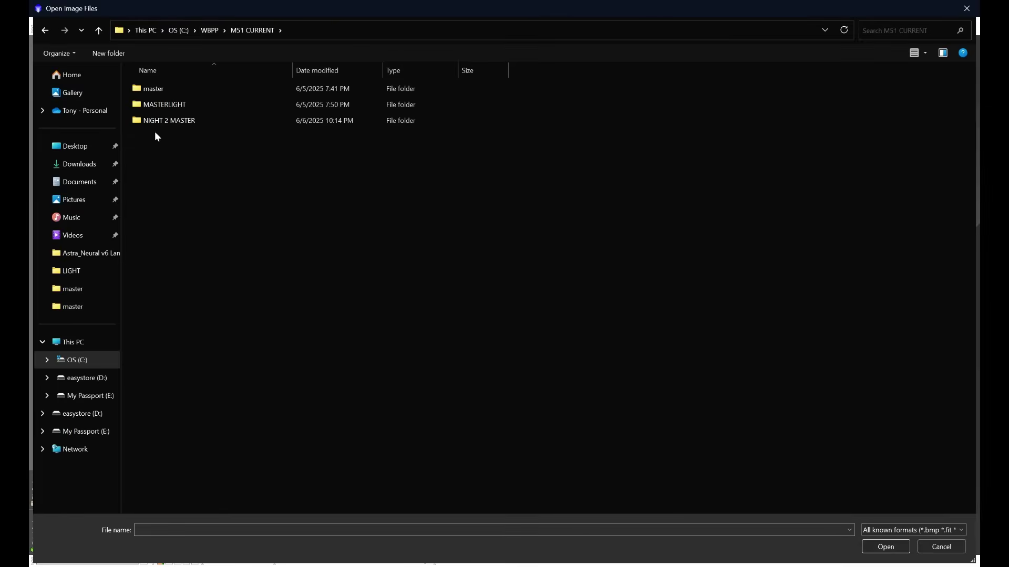
# Step: Load the masterLight .xisf from NIGHT 2 MASTER > FULL MASTER NSF > master as integration1
pyautogui.doubleClick(169, 119)
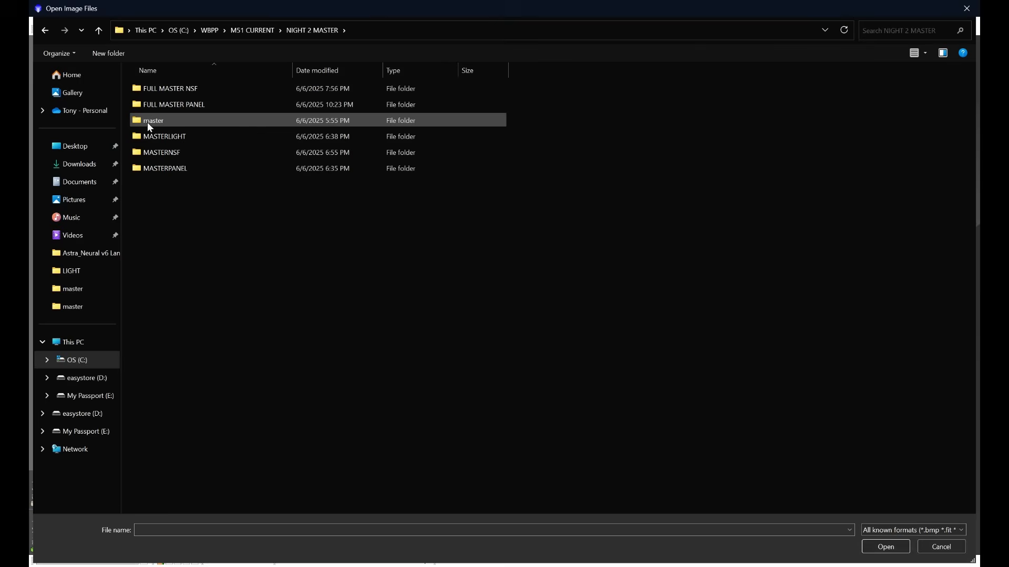
pyautogui.doubleClick(169, 89)
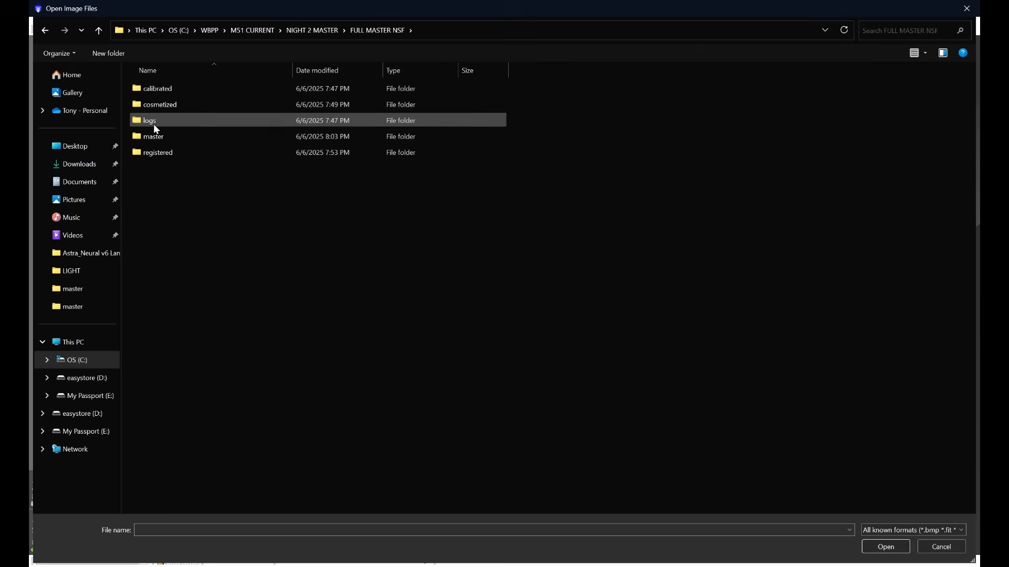
pyautogui.doubleClick(154, 135)
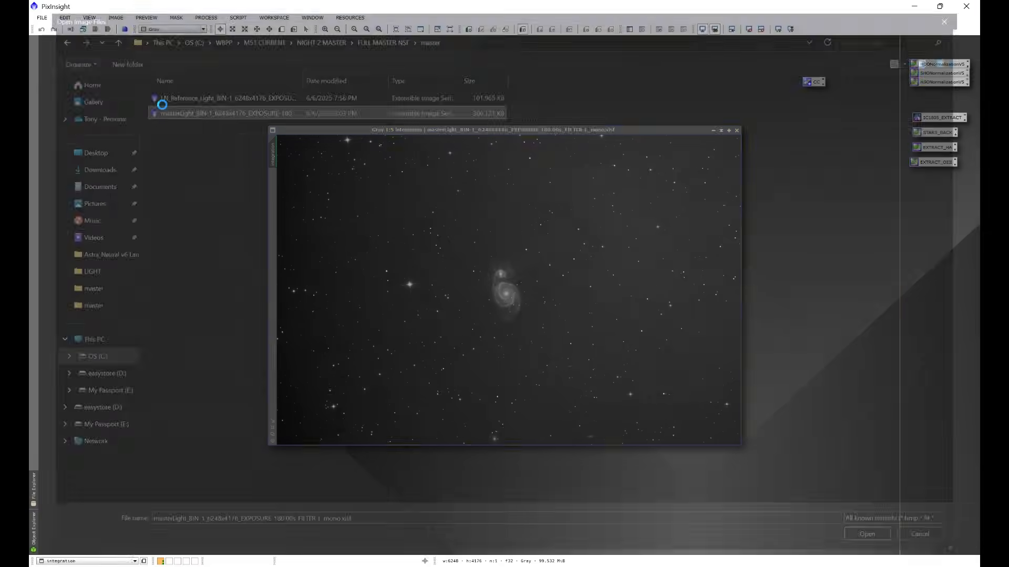
pyautogui.click(867, 533)
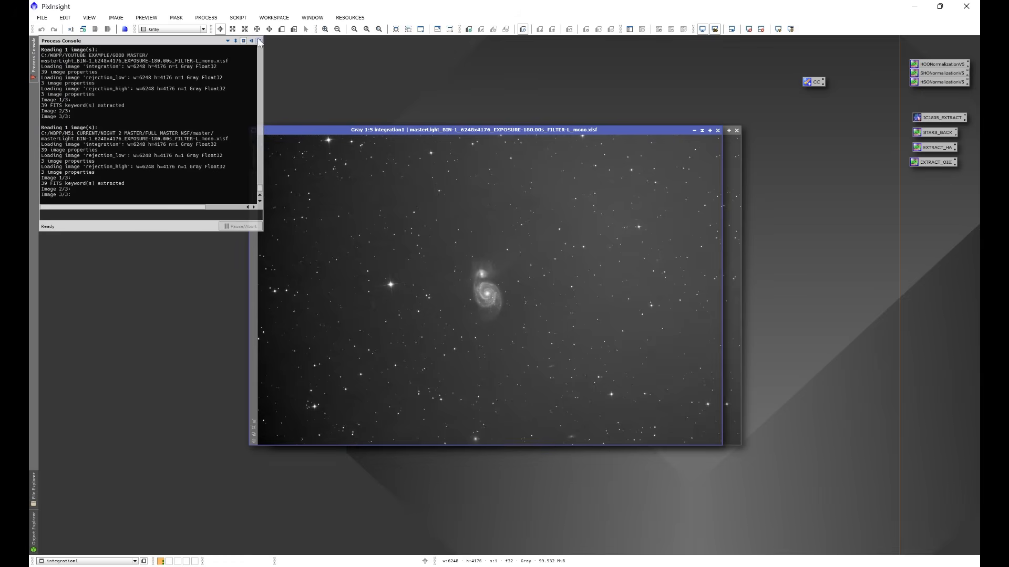
pyautogui.click(243, 41)
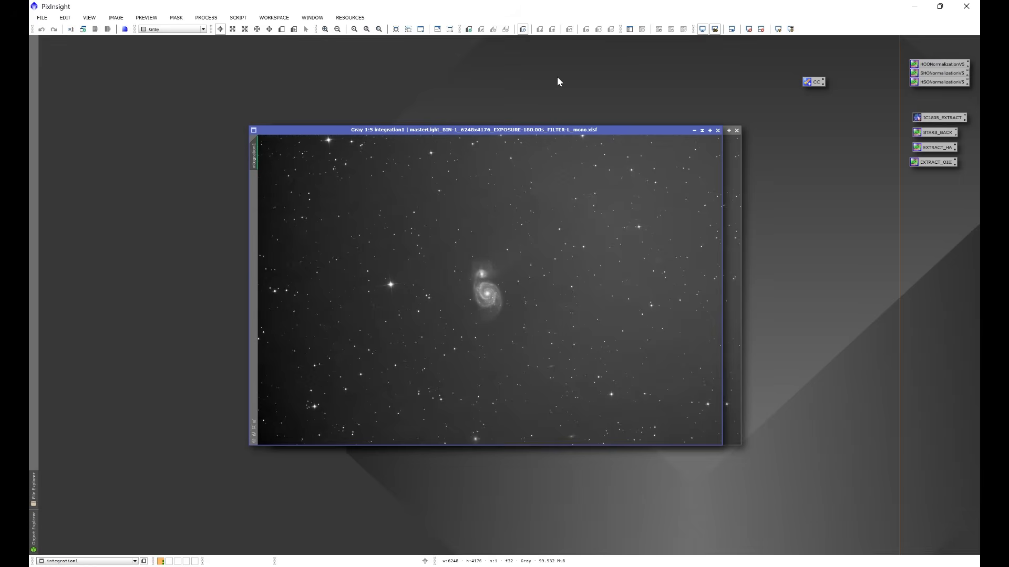
pyautogui.moveTo(87, 42)
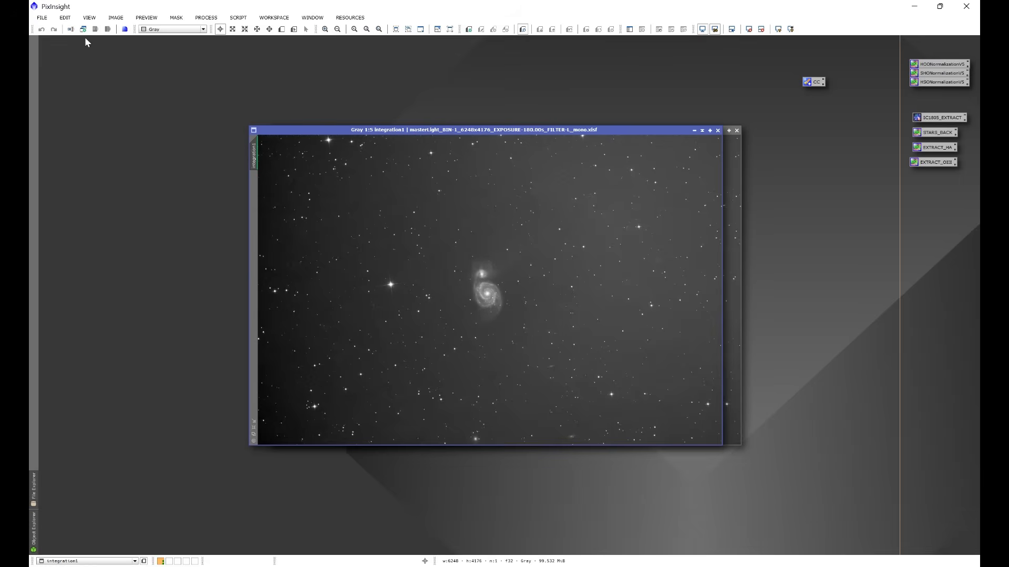
# Step: Load the masterLight .xisf from NIGHT 2 MASTER > FULL MASTER PANEL > master as integration2
pyautogui.click(54, 29)
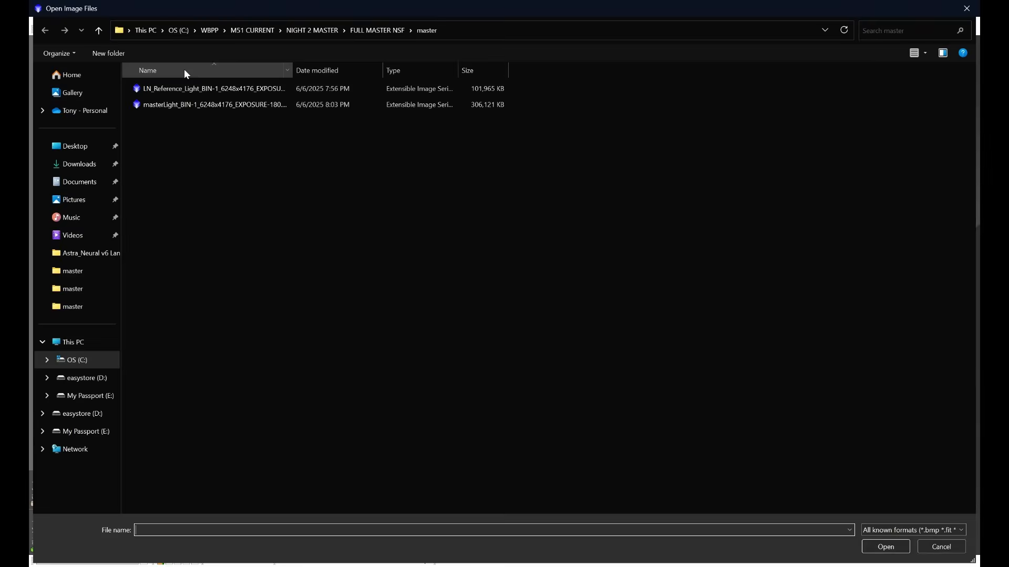
pyautogui.click(99, 30)
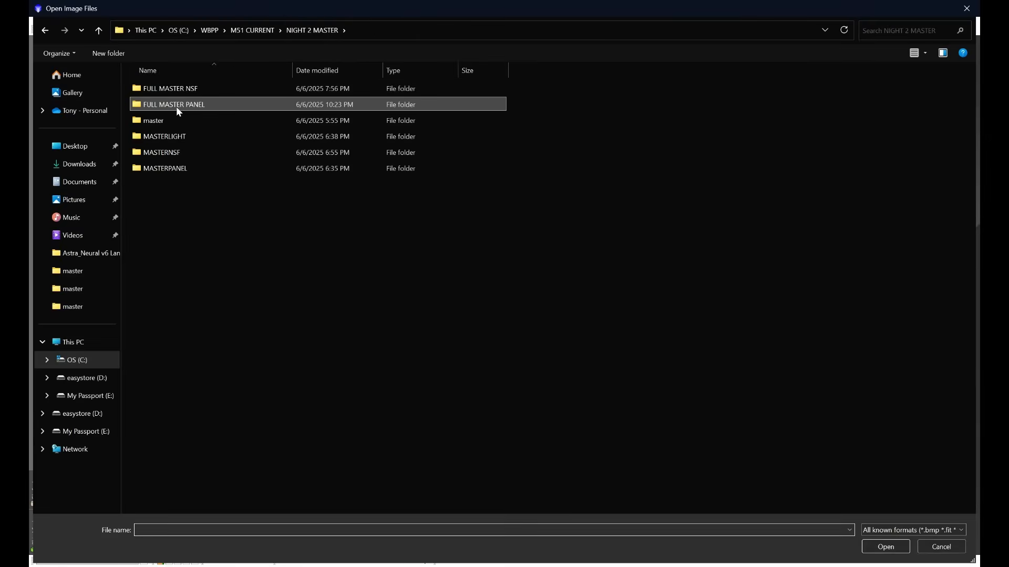
pyautogui.doubleClick(174, 104)
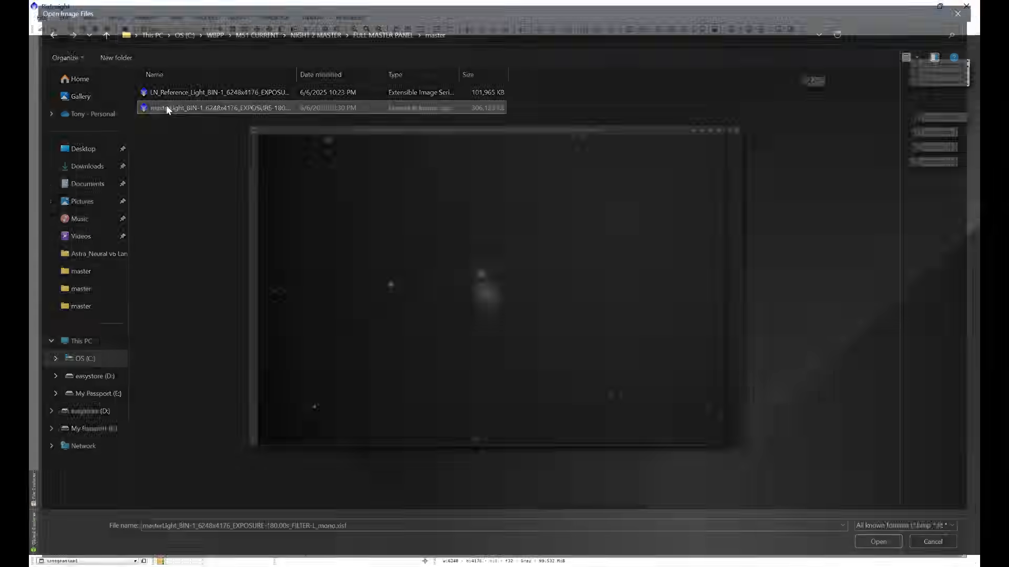
pyautogui.click(877, 542)
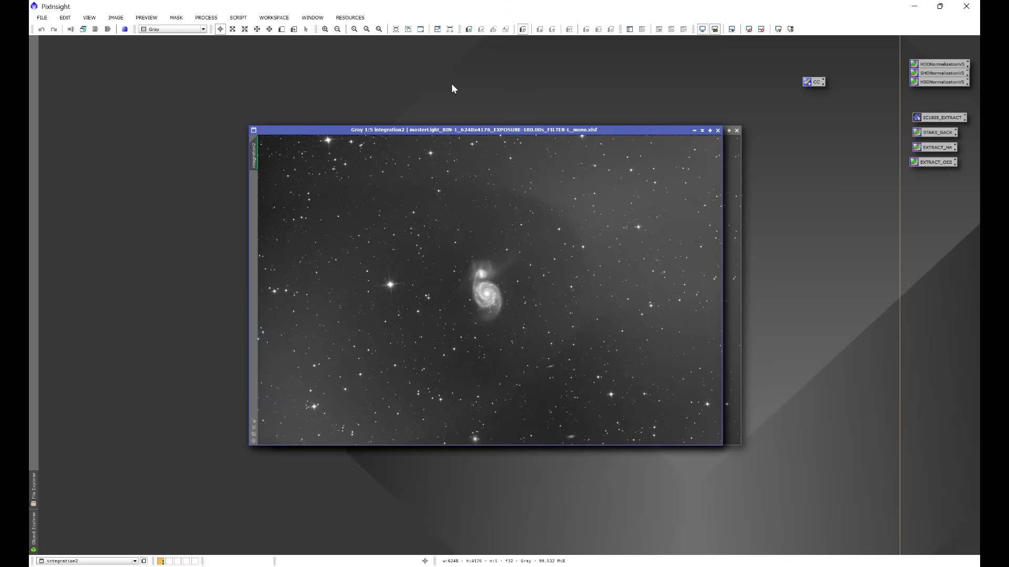
pyautogui.moveTo(221, 82)
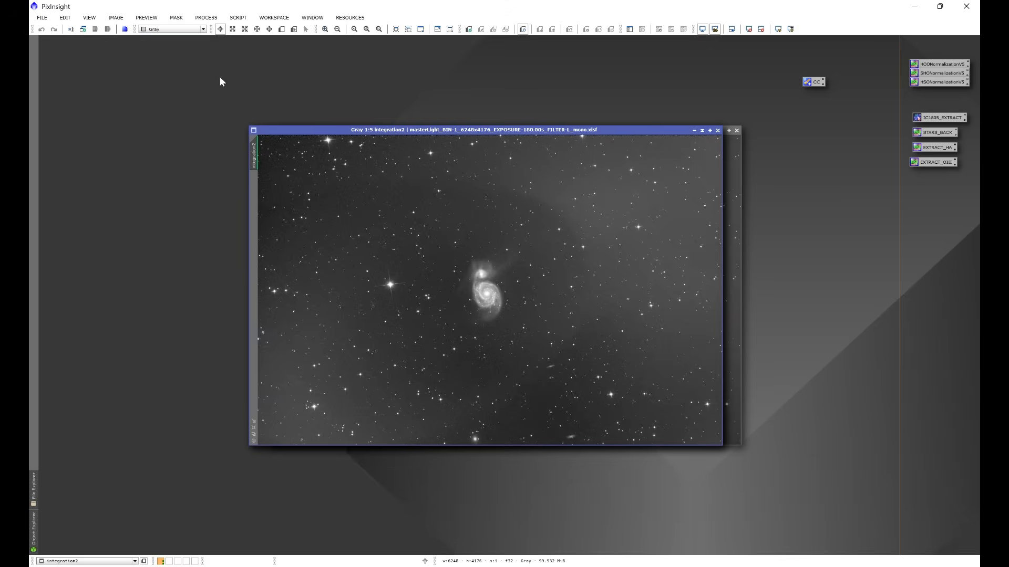
# Step: Bring up FITSHeader via All Processes and list integration1's keywords with noise and PSF values
pyautogui.click(206, 17)
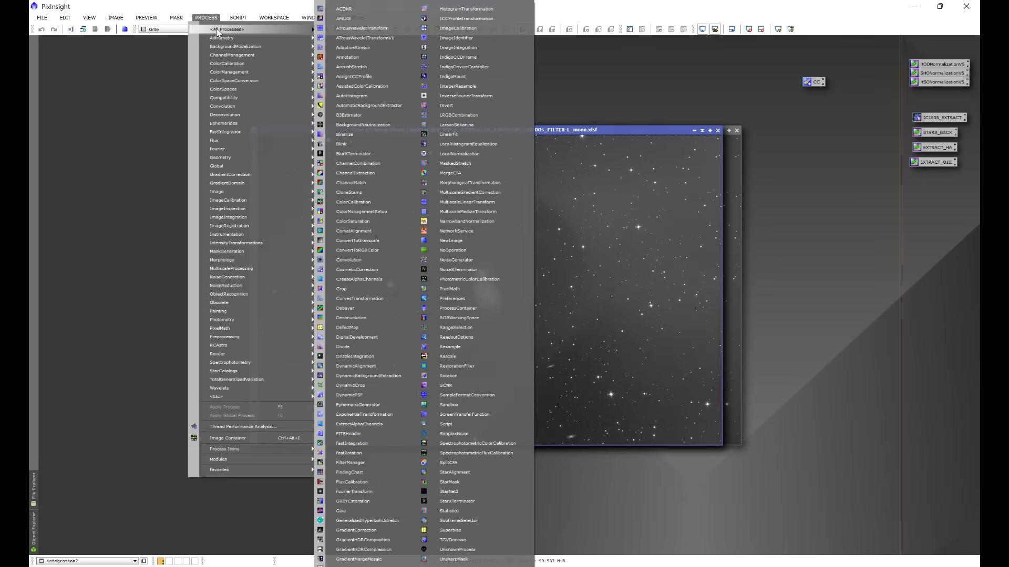
pyautogui.moveTo(345, 135)
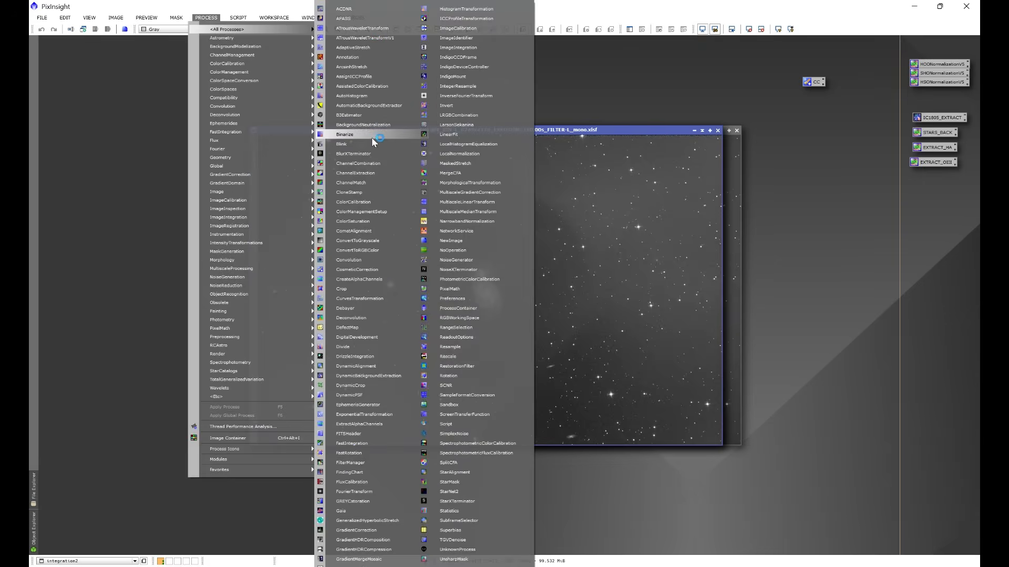
pyautogui.moveTo(359, 423)
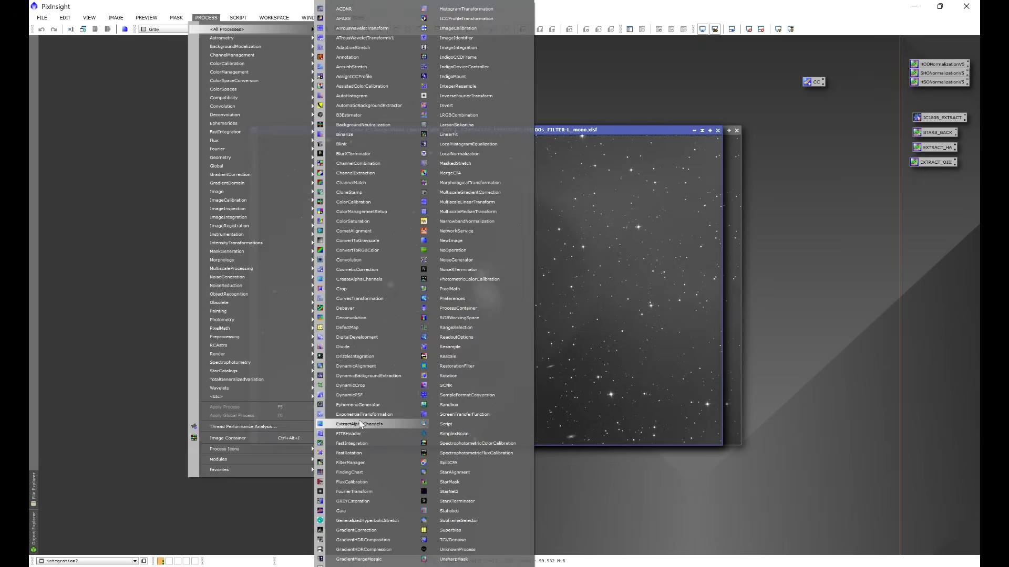
pyautogui.click(349, 433)
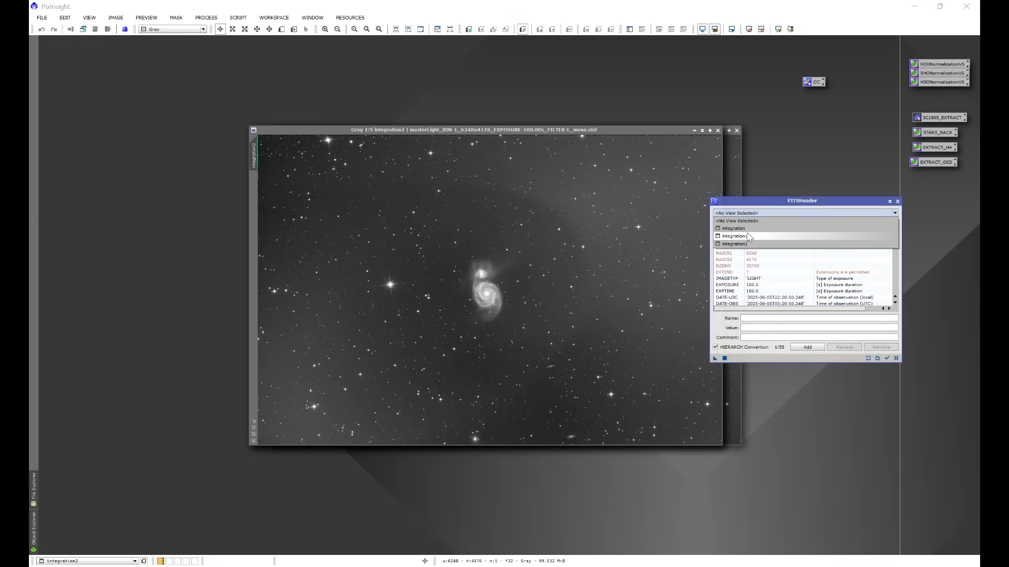
pyautogui.click(733, 235)
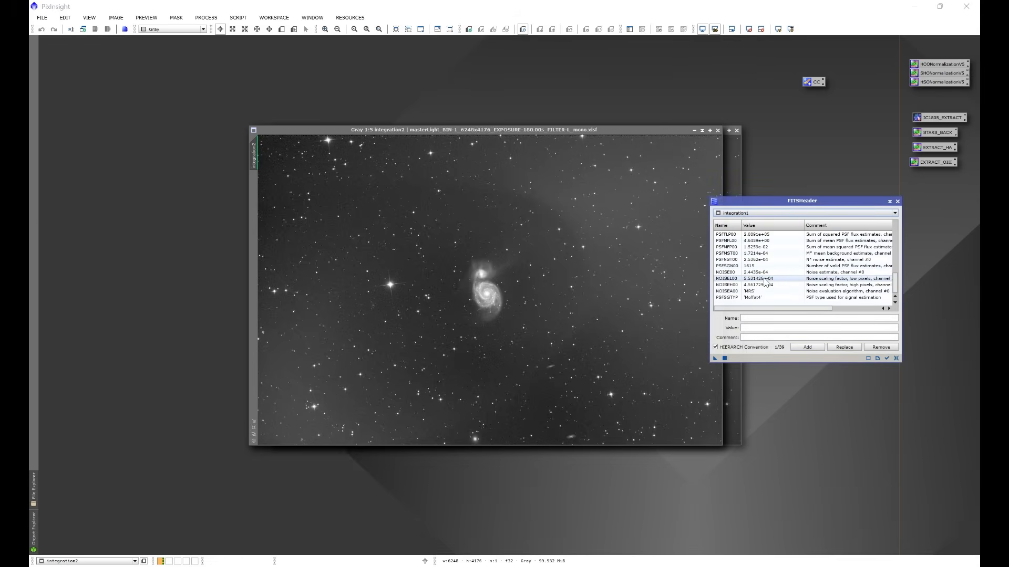